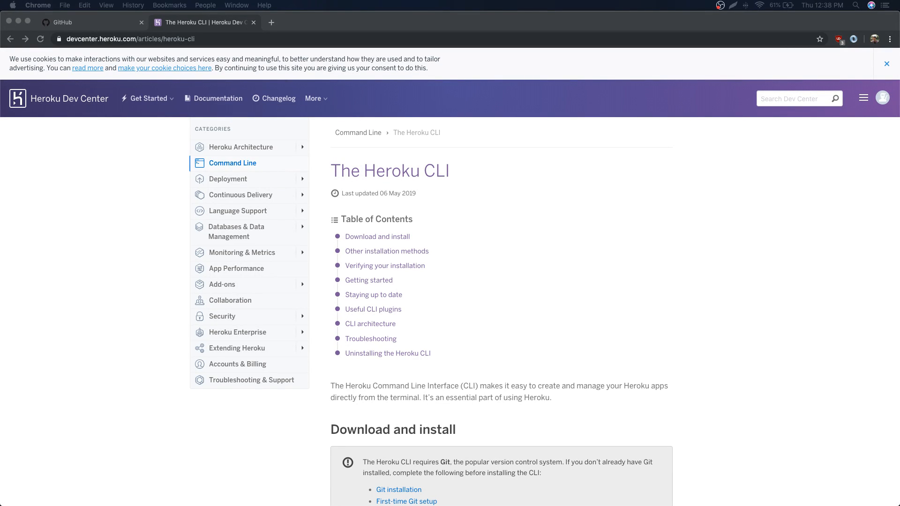
# Step: Create the public GitHub repository test2, leaving the description empty
pyautogui.scroll(-3)
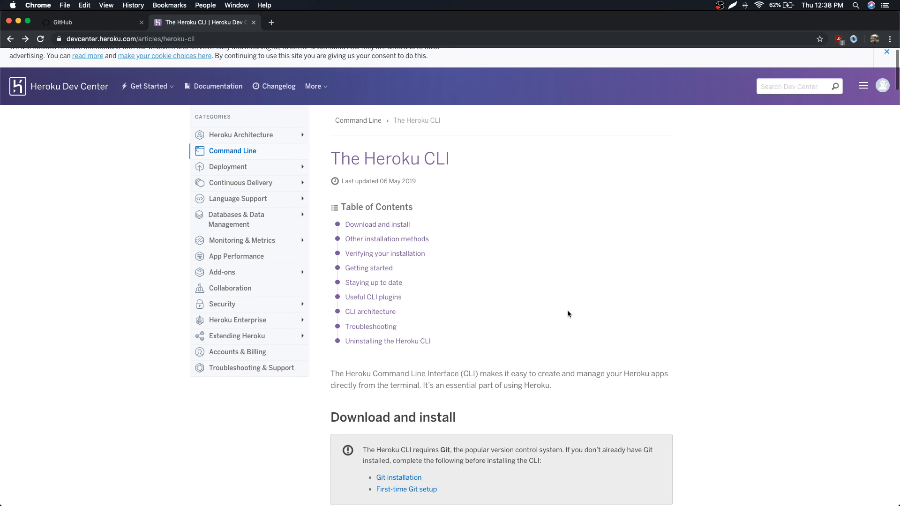
pyautogui.moveTo(201, 122)
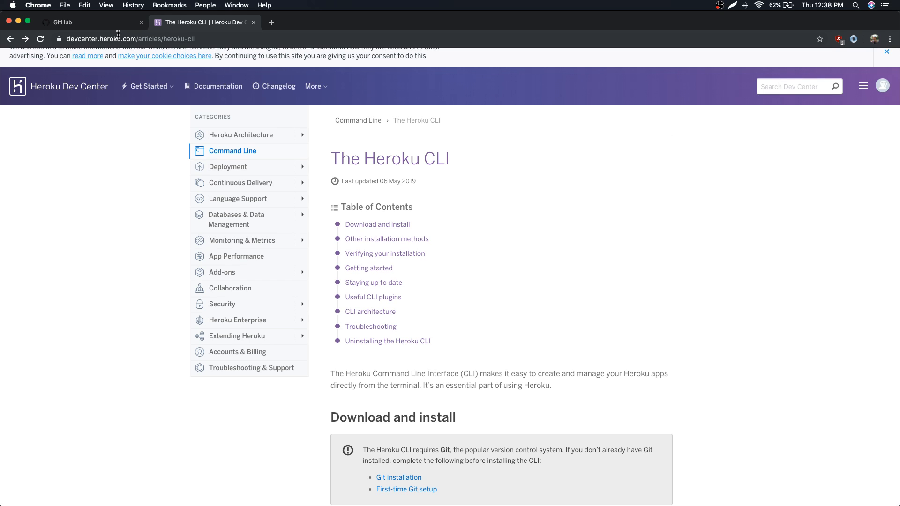
pyautogui.moveTo(118, 31)
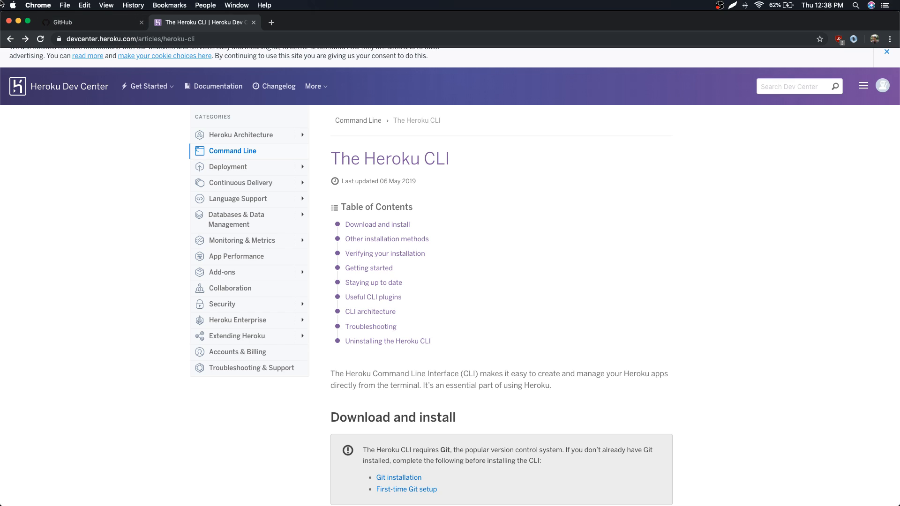
pyautogui.moveTo(6, 19)
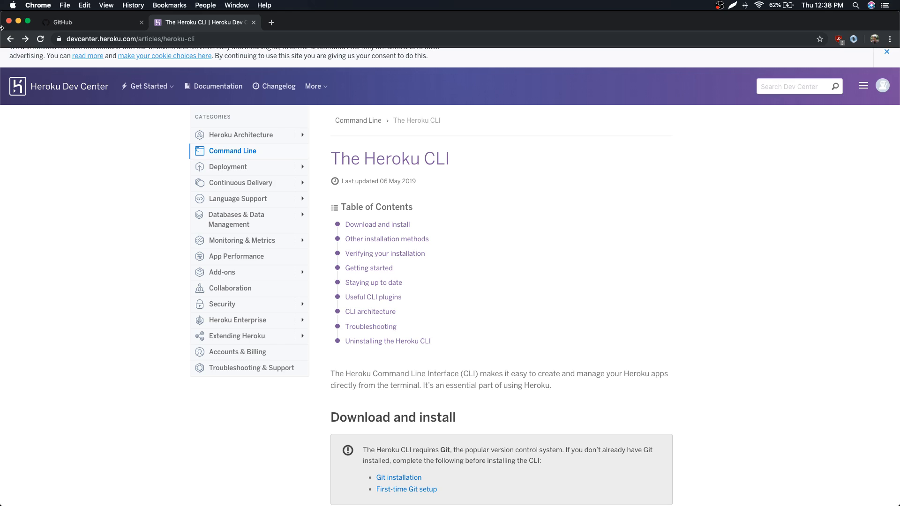
pyautogui.moveTo(54, 148)
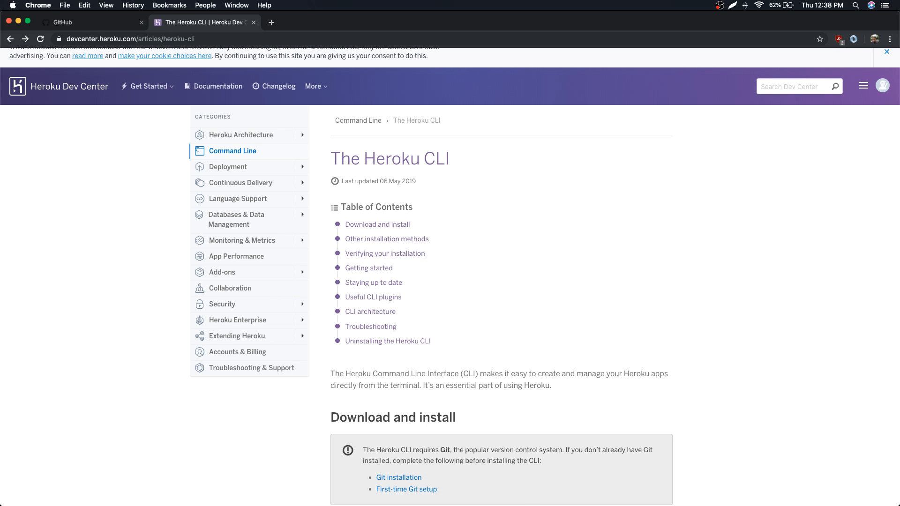
pyautogui.moveTo(537, 212)
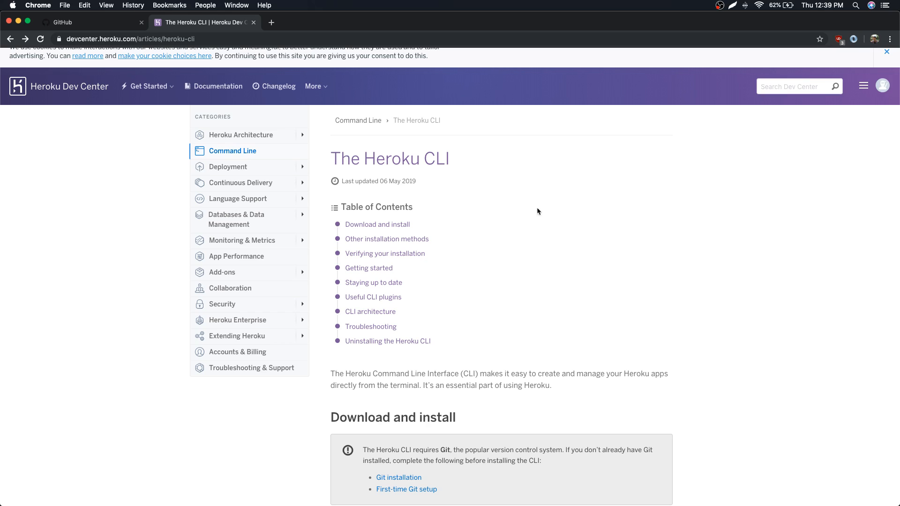
pyautogui.moveTo(140, 33)
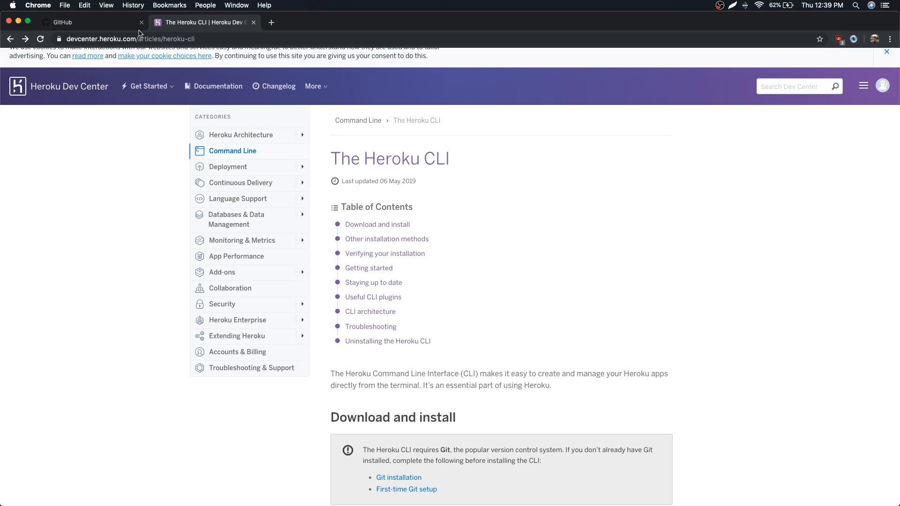
pyautogui.moveTo(433, 140)
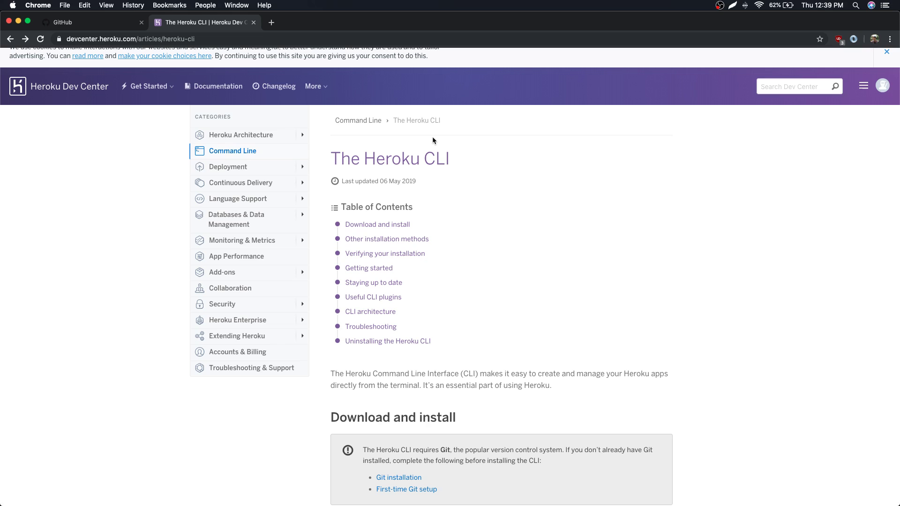
pyautogui.moveTo(559, 182)
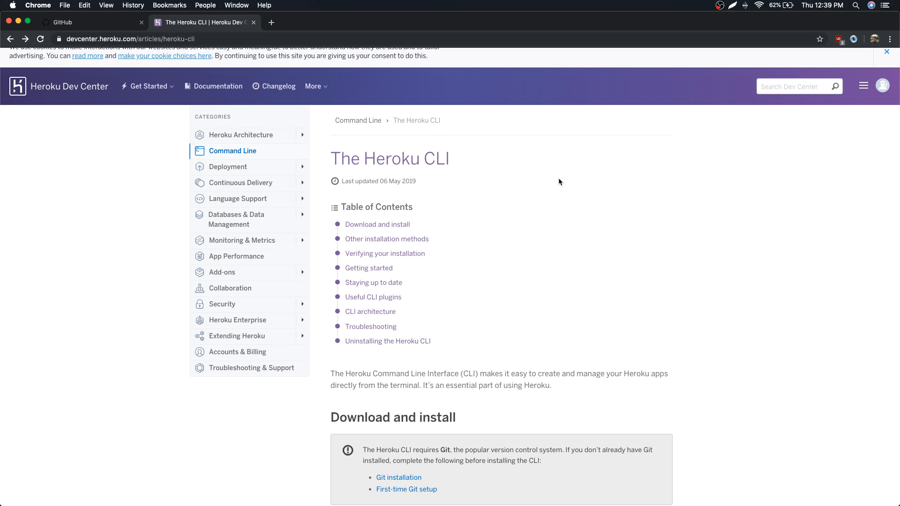
pyautogui.moveTo(559, 182)
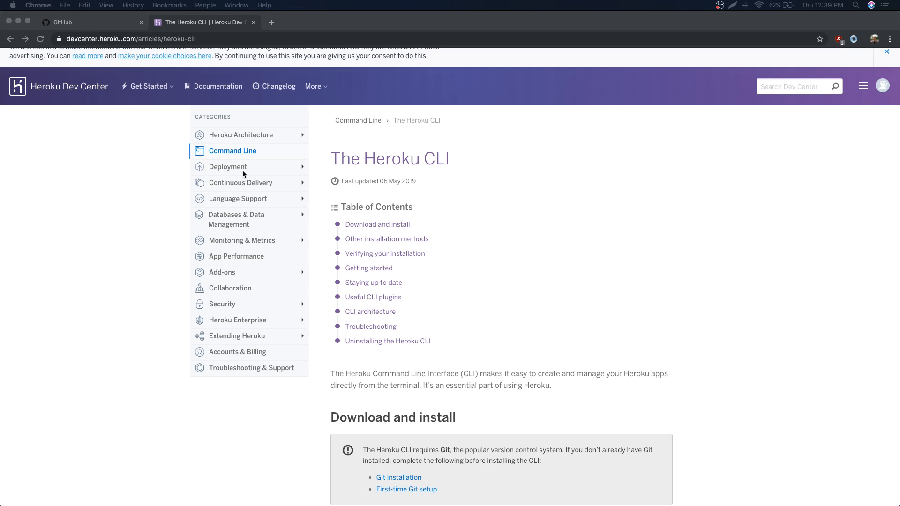
pyautogui.click(86, 22)
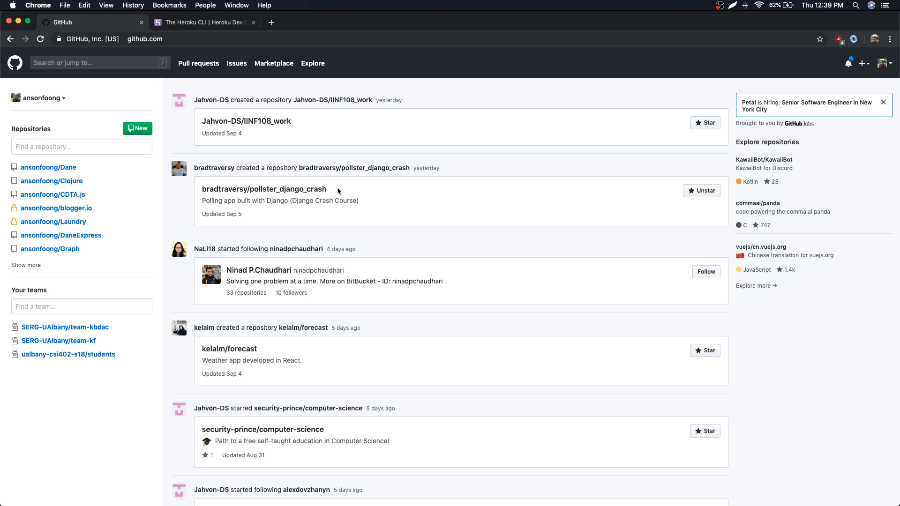
pyautogui.moveTo(138, 128)
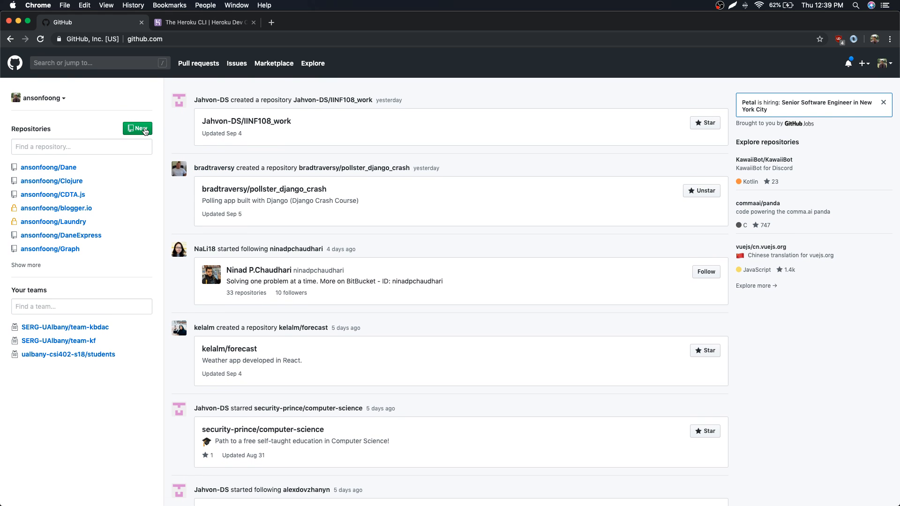
pyautogui.click(137, 128)
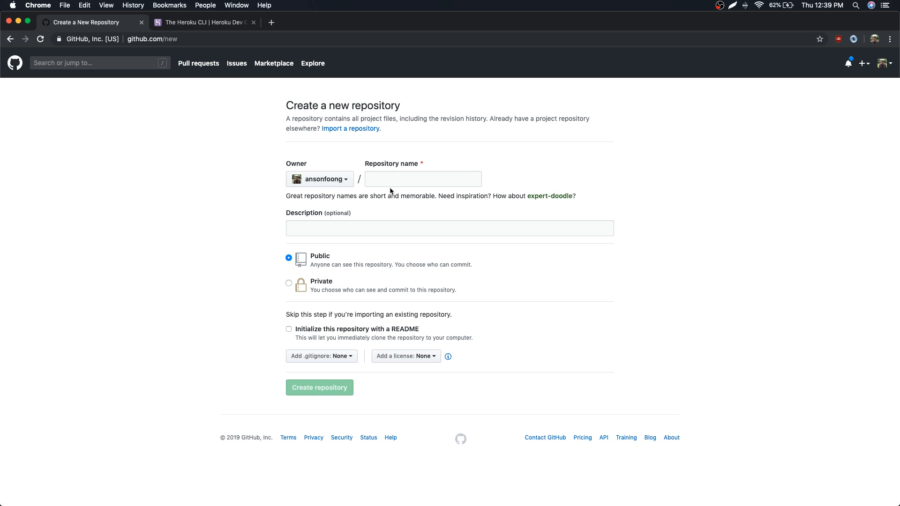
pyautogui.write('test2')
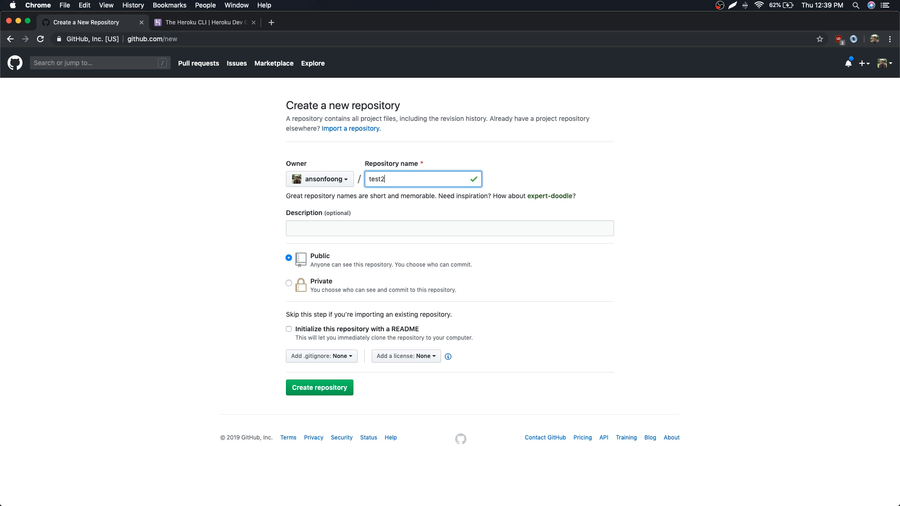
pyautogui.moveTo(395, 207)
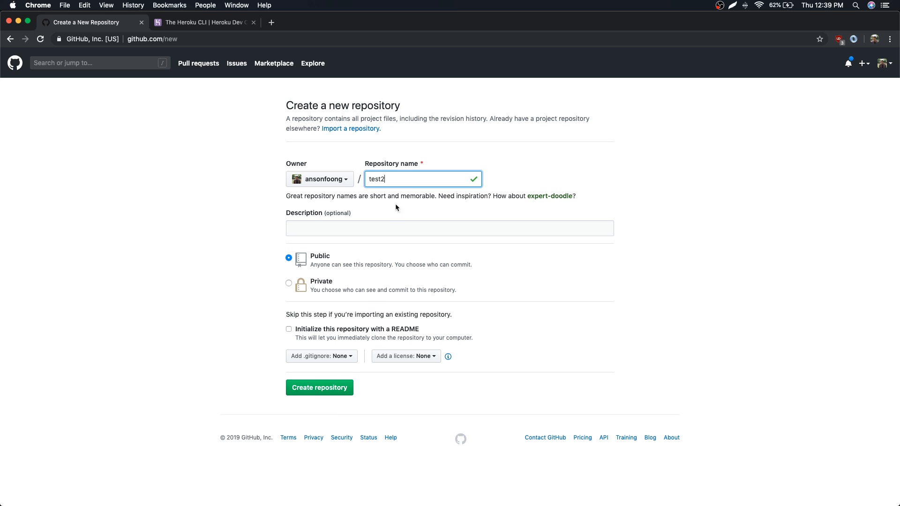
pyautogui.click(449, 228)
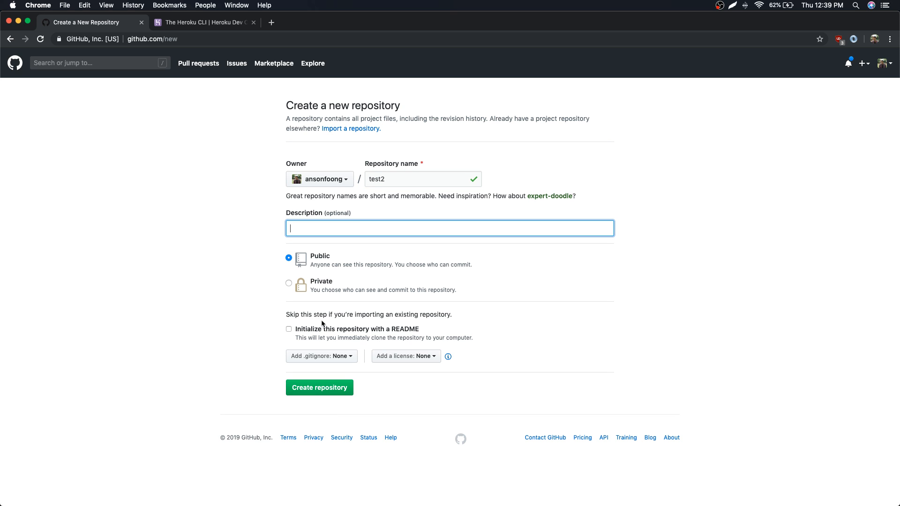
pyautogui.moveTo(354, 383)
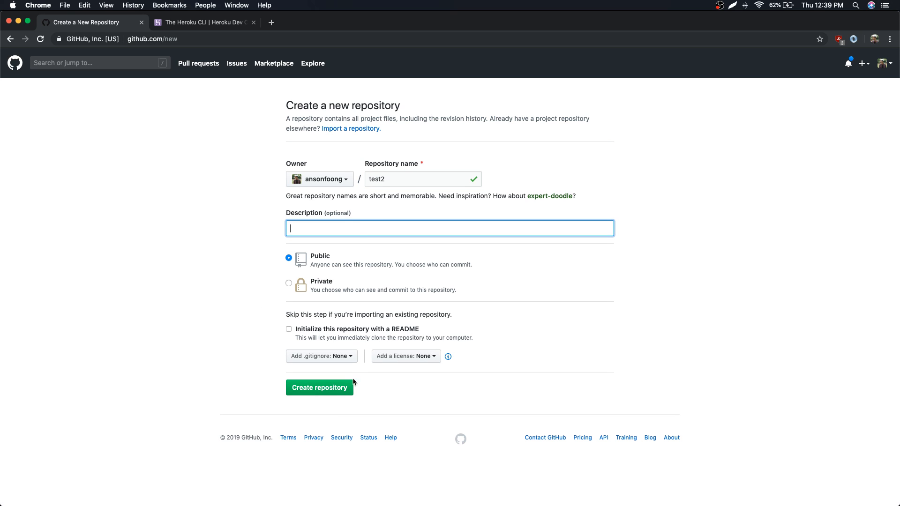
pyautogui.click(319, 387)
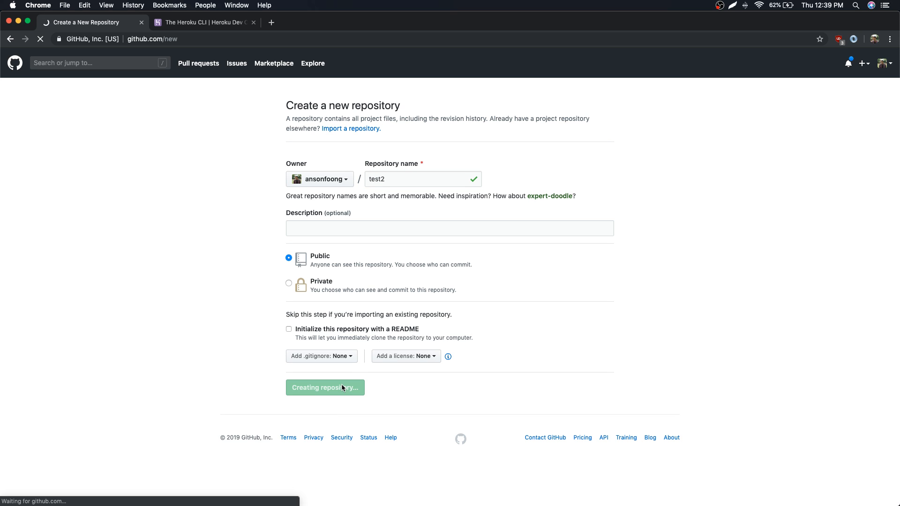
pyautogui.click(324, 388)
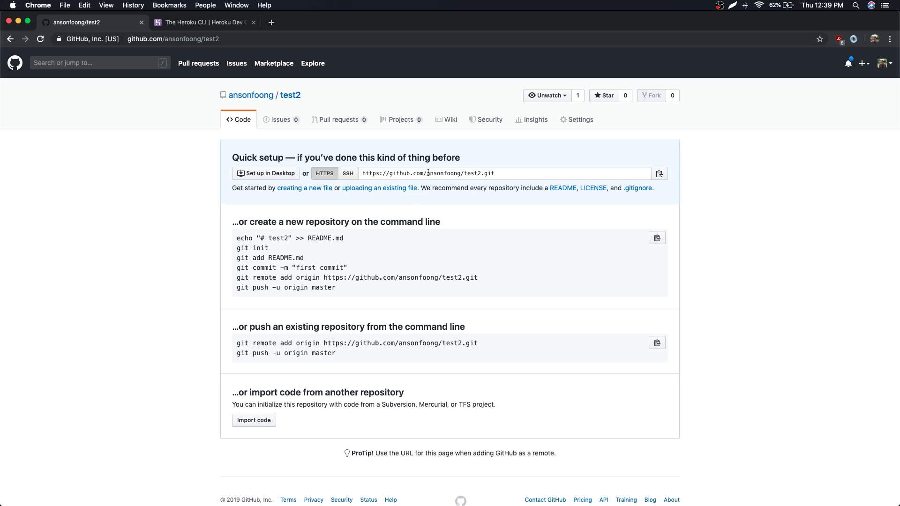
pyautogui.moveTo(562, 281)
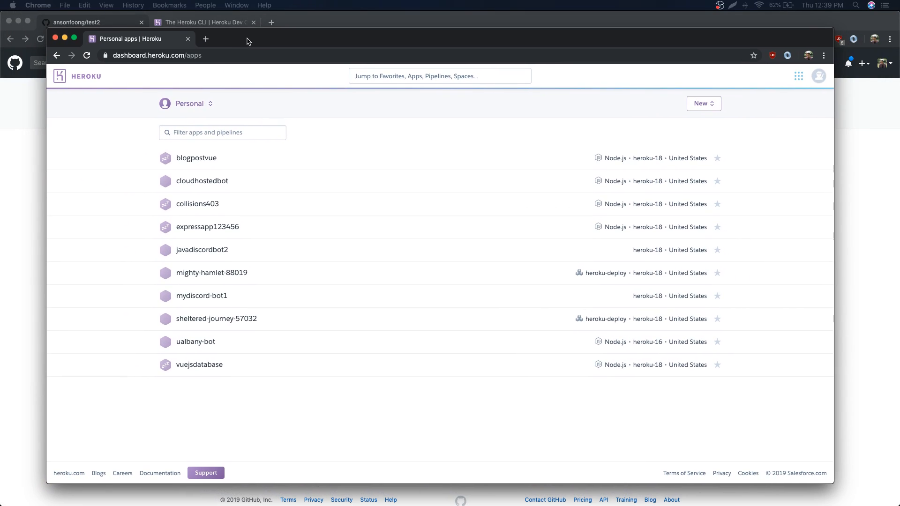
# Step: Create the Heroku app my-heroku-discord-bot in the United States region
pyautogui.click(716, 227)
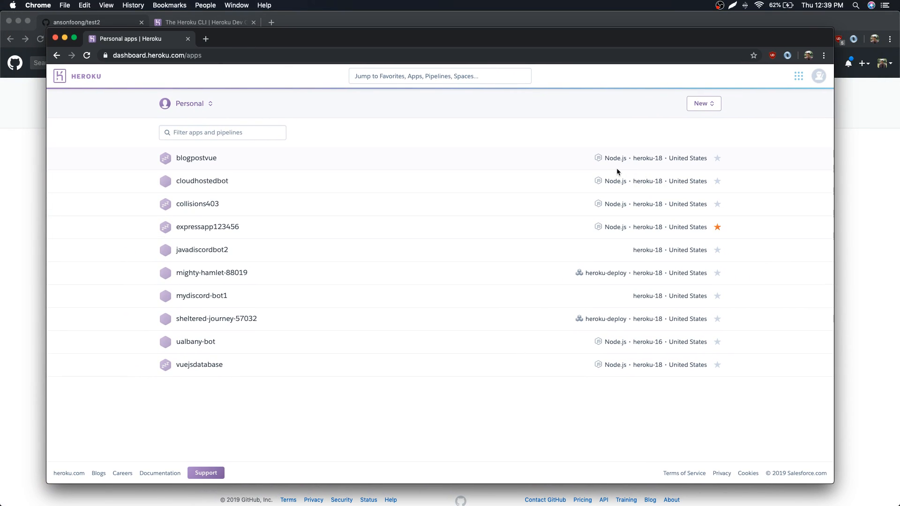
pyautogui.moveTo(823, 21)
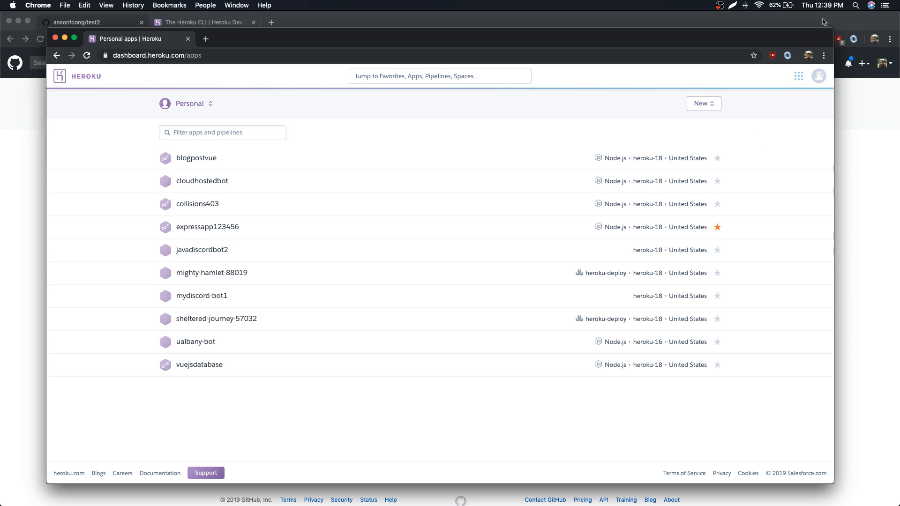
pyautogui.click(702, 103)
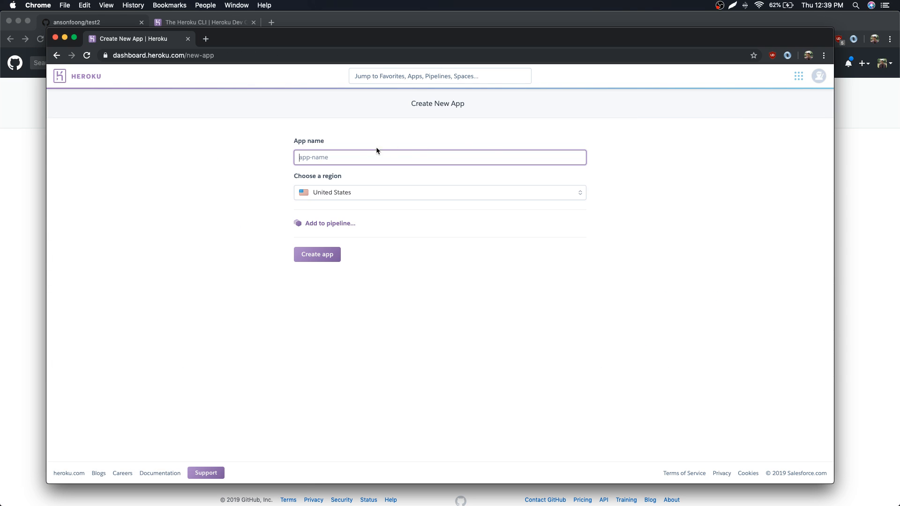
pyautogui.write('my-')
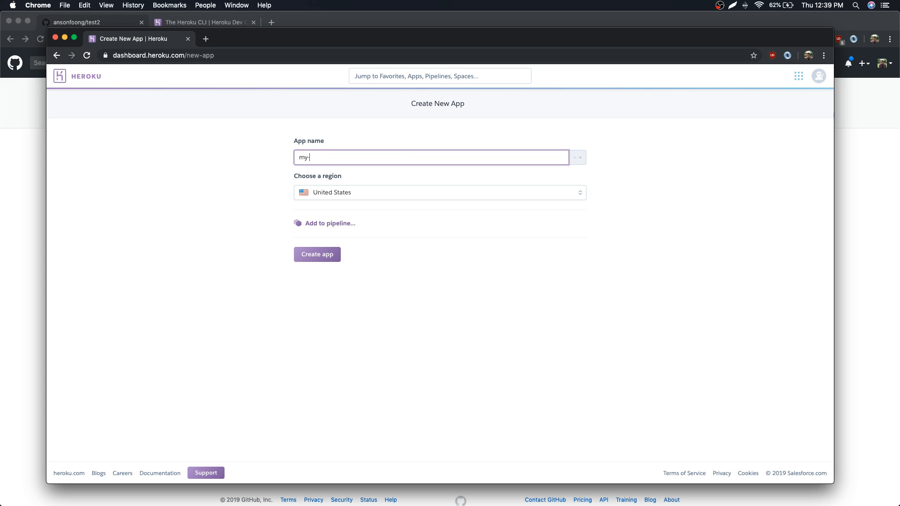
pyautogui.write('heroku')
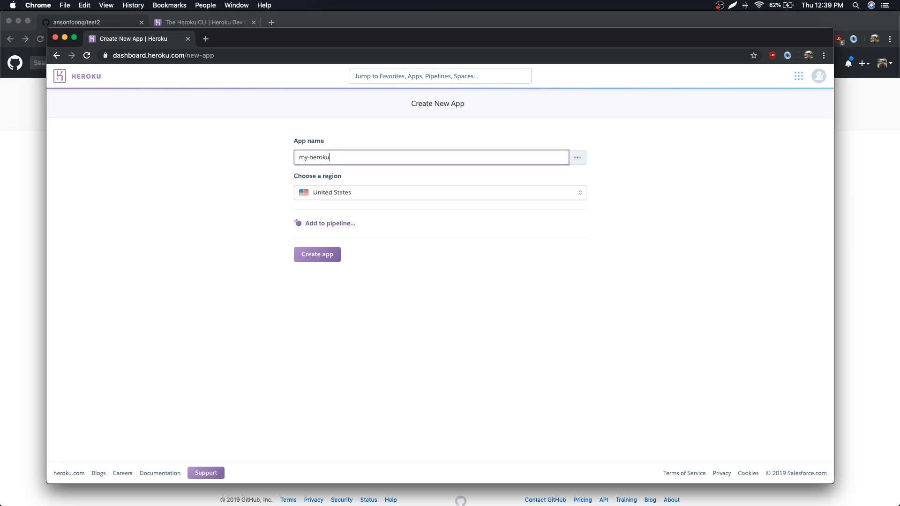
pyautogui.write('-discord0')
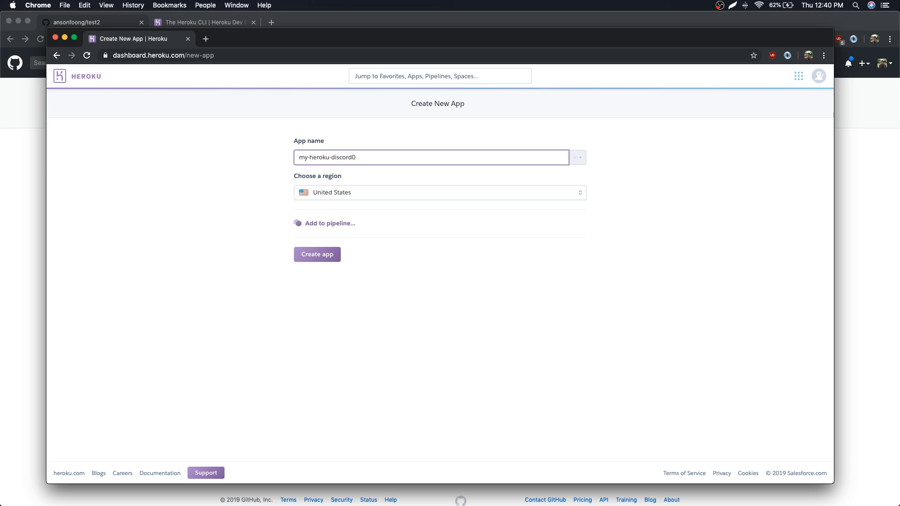
pyautogui.write('-bot')
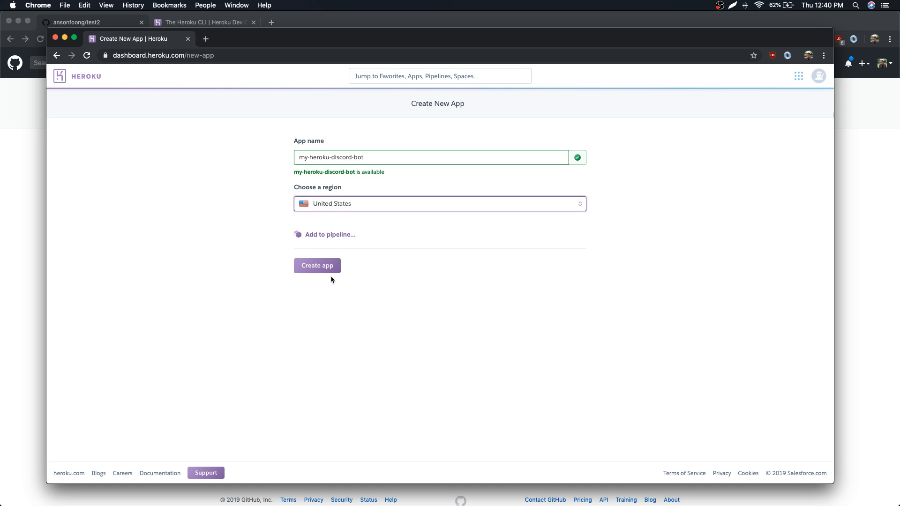
pyautogui.click(316, 265)
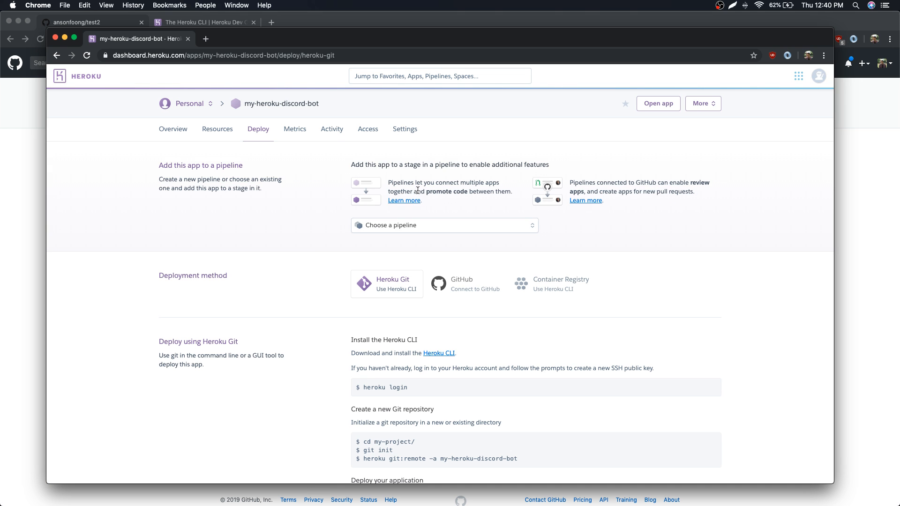
# Step: Choose GitHub deployment, search for test2, and connect the app to anson/test2
pyautogui.click(461, 283)
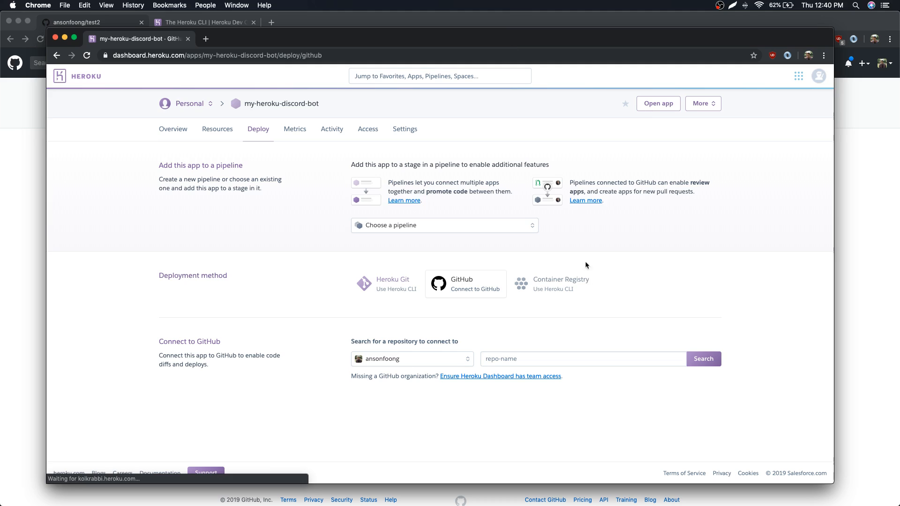
pyautogui.write('test2')
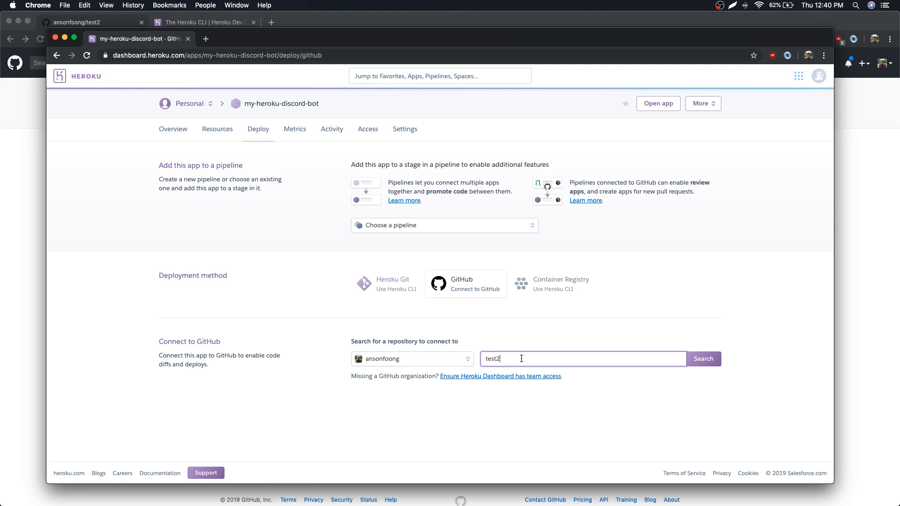
pyautogui.click(703, 358)
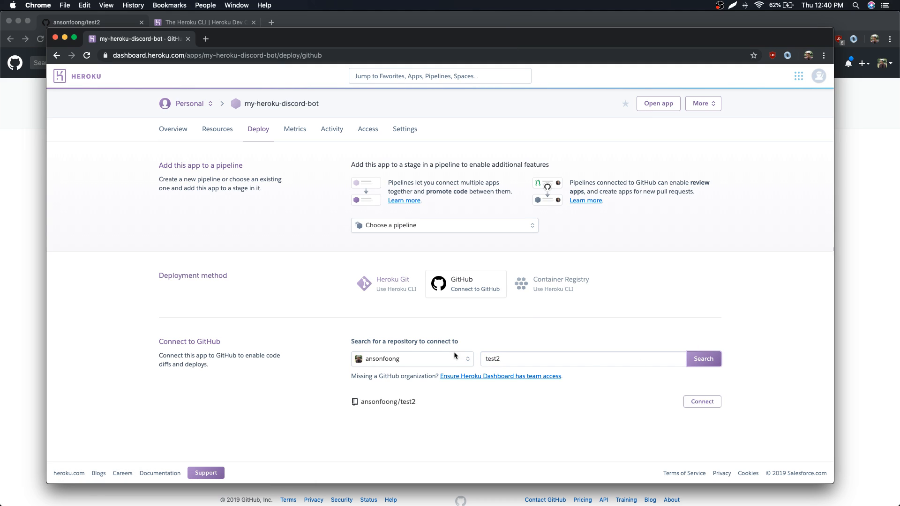
pyautogui.click(701, 401)
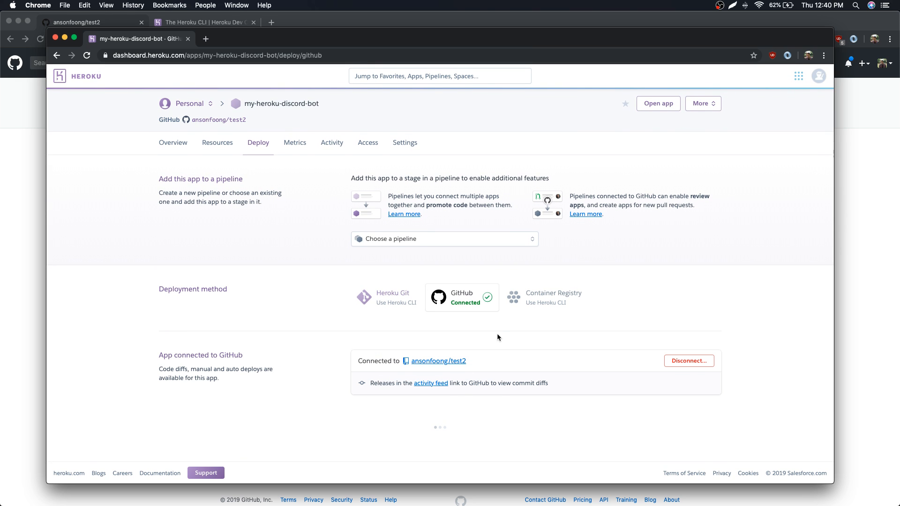
pyautogui.scroll(-3)
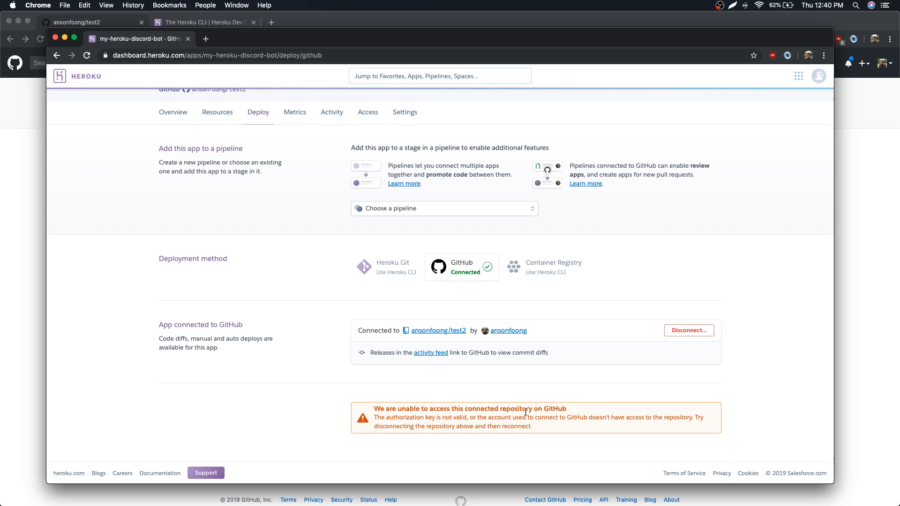
pyautogui.moveTo(375, 420)
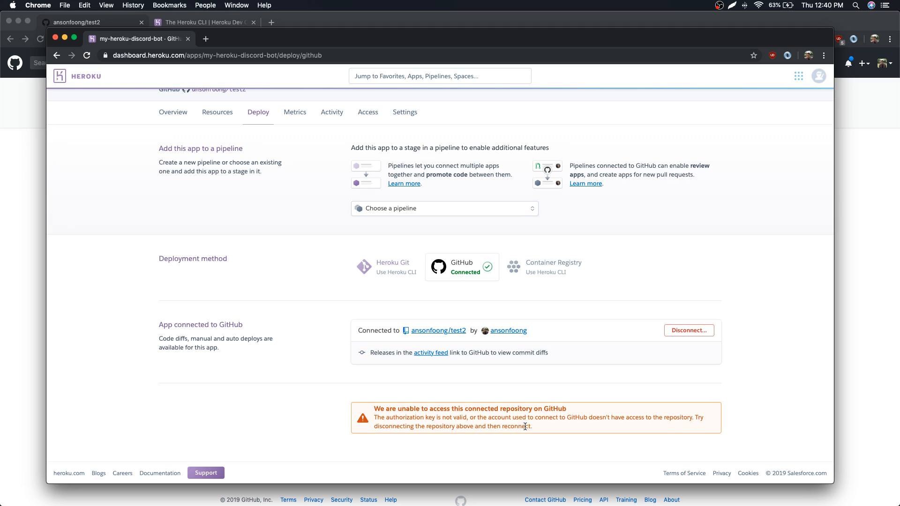
pyautogui.moveTo(538, 432)
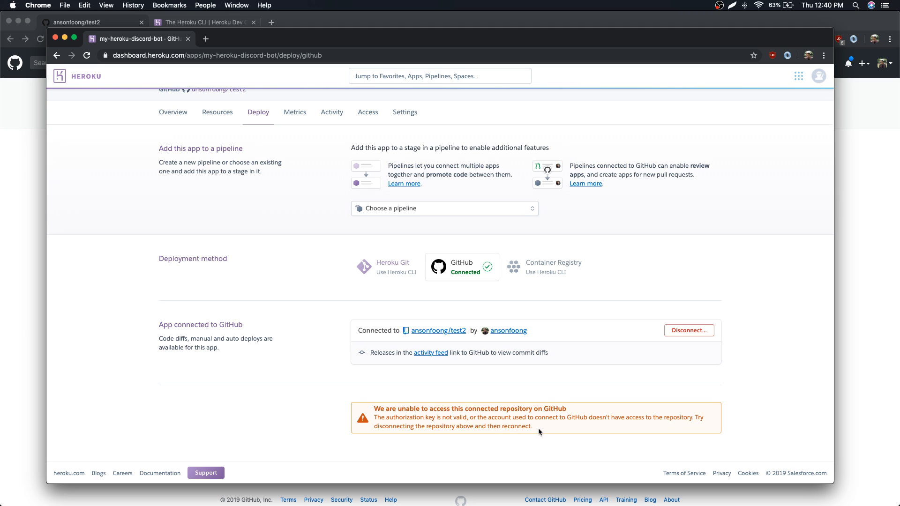
pyautogui.moveTo(477, 409)
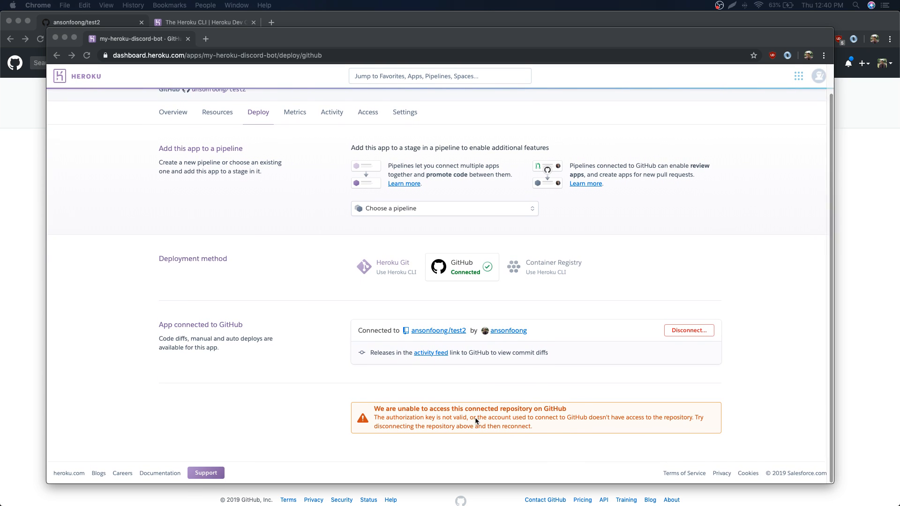
pyautogui.moveTo(658, 393)
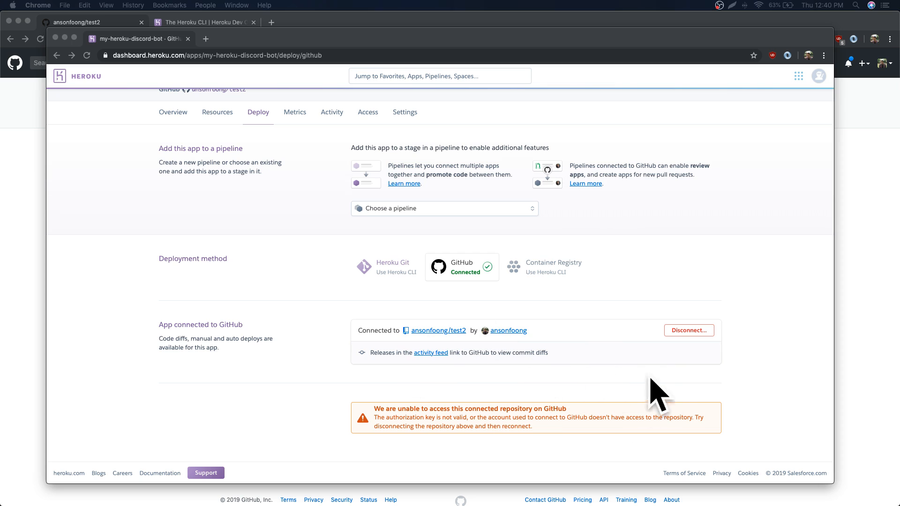
pyautogui.moveTo(610, 321)
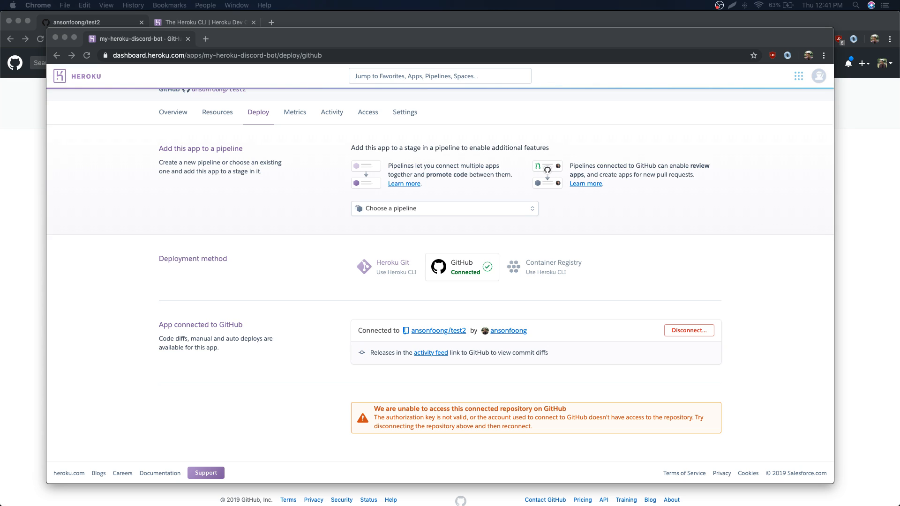
pyautogui.moveTo(570, 240)
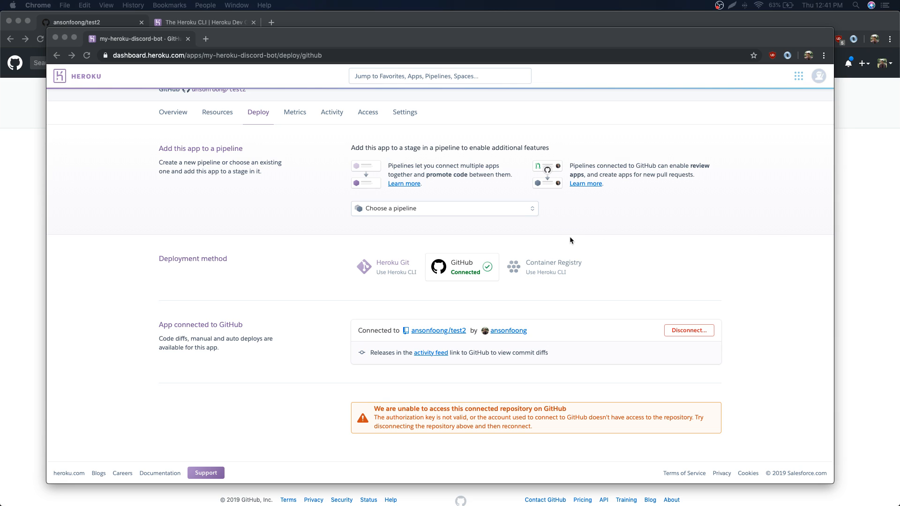
pyautogui.moveTo(589, 274)
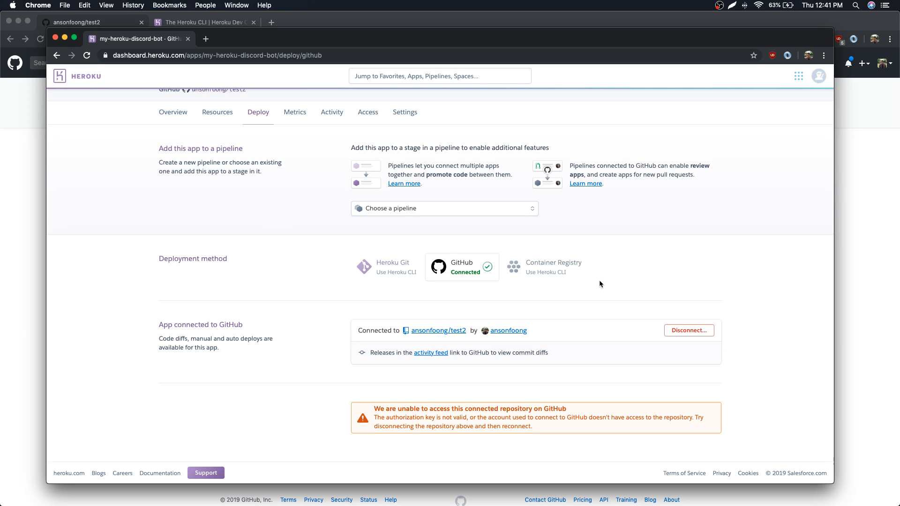
pyautogui.moveTo(487, 391)
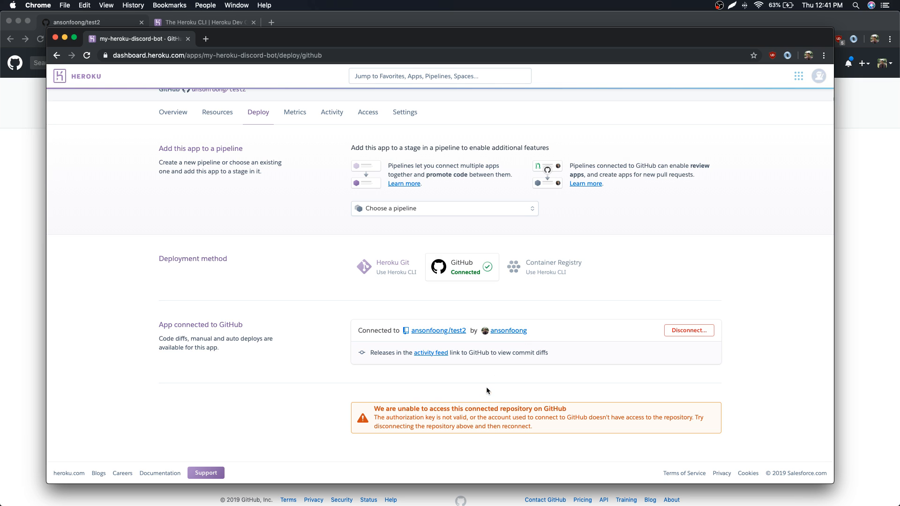
pyautogui.moveTo(511, 390)
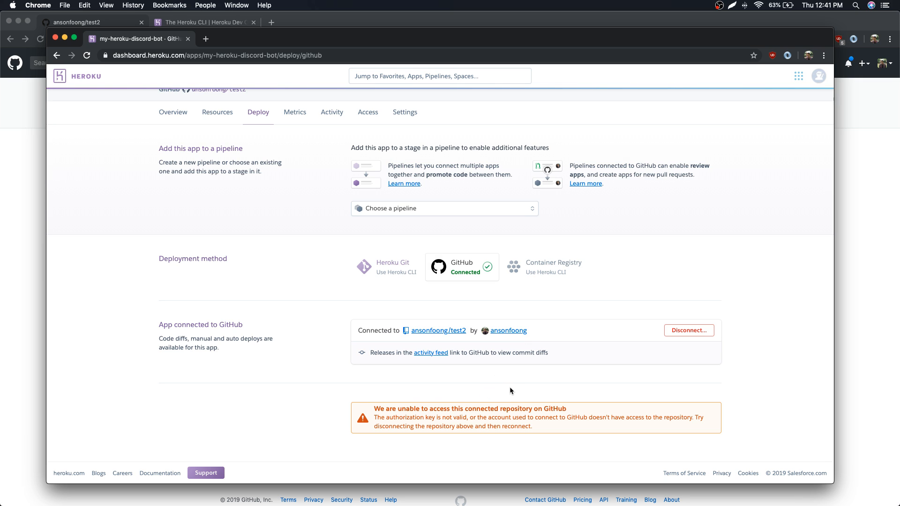
pyautogui.moveTo(426, 389)
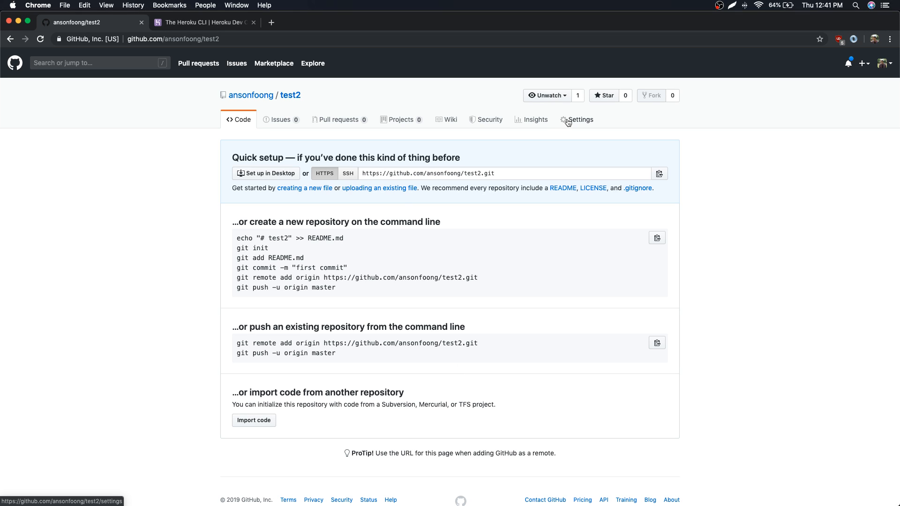
# Step: Copy the HTTPS clone URL from the test2 quick-setup page
pyautogui.rightClick(427, 174)
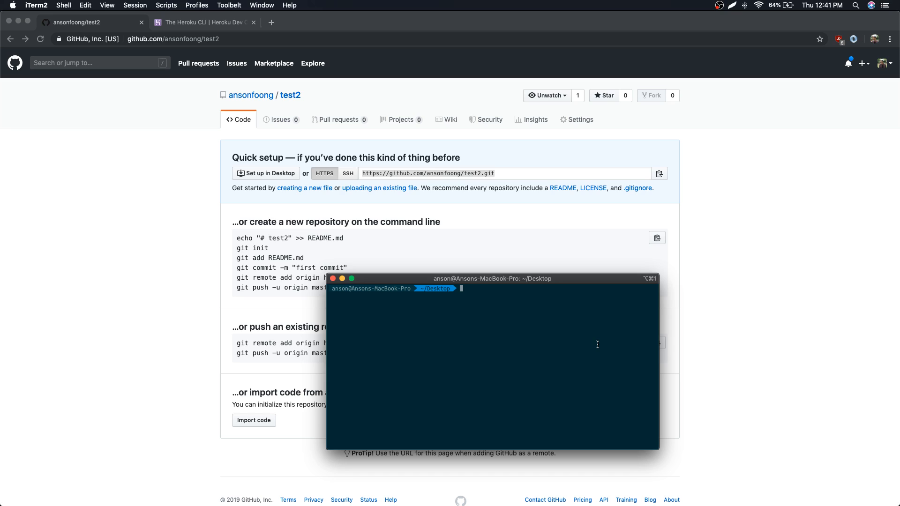
# Step: Clone the test2 repository with git clone into the terminal's folder
pyautogui.write('cd Doc')
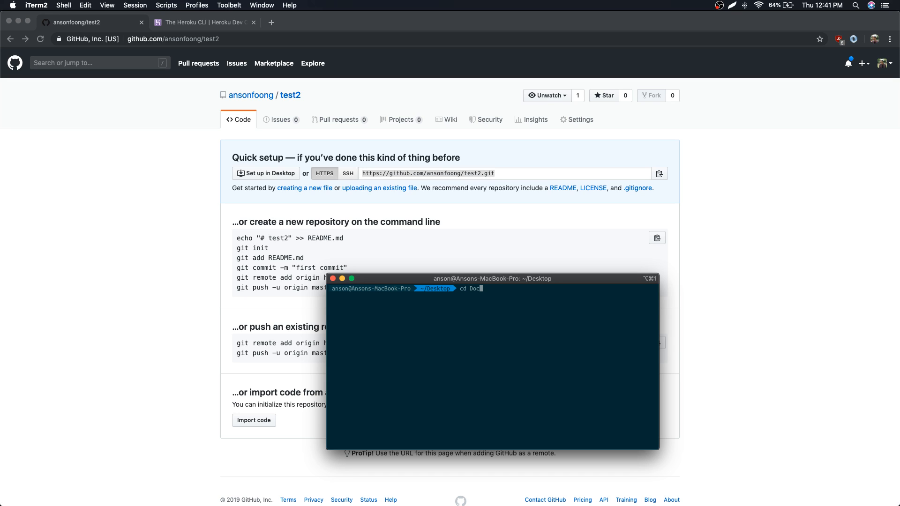
pyautogui.write('git cl')
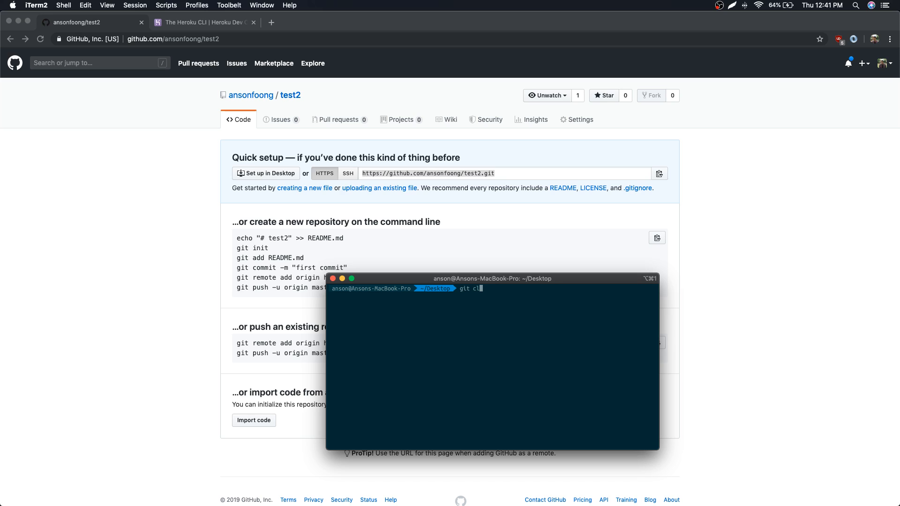
pyautogui.press('Return')
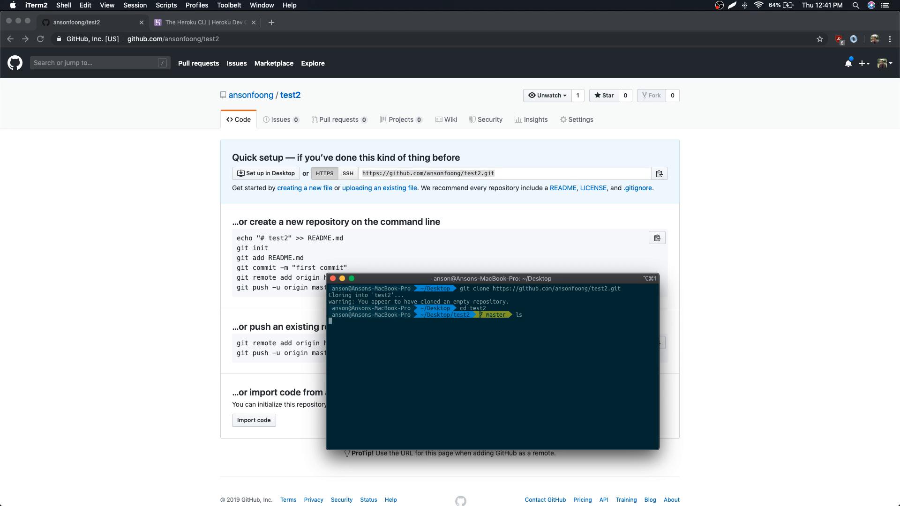
# Step: Add an empty bot.js, commit it with message "Test", and push to GitHub
pyautogui.write('touch bot.js')
pyautogui.write('ls -a')
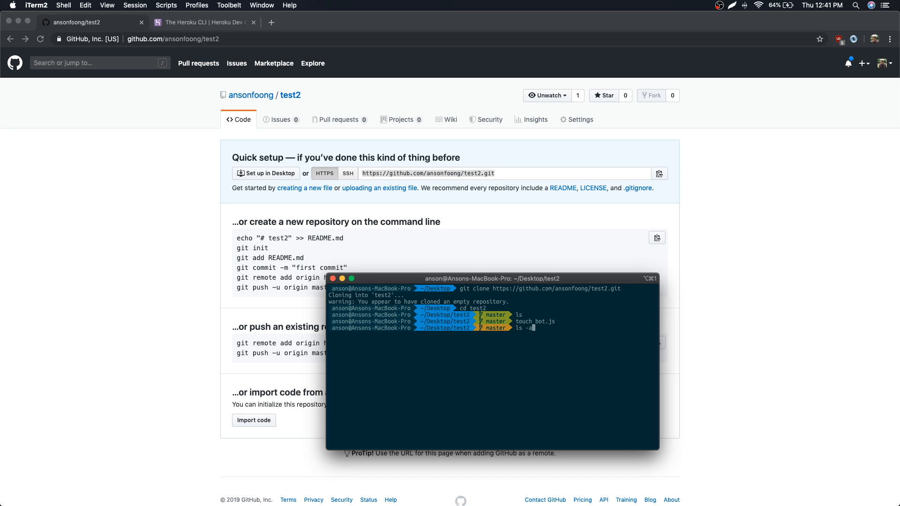
pyautogui.press('Return')
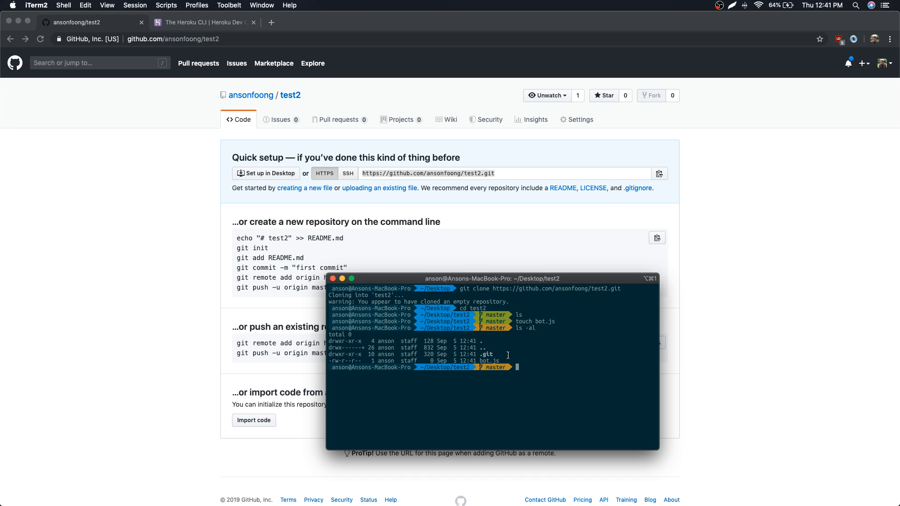
pyautogui.write('git add .')
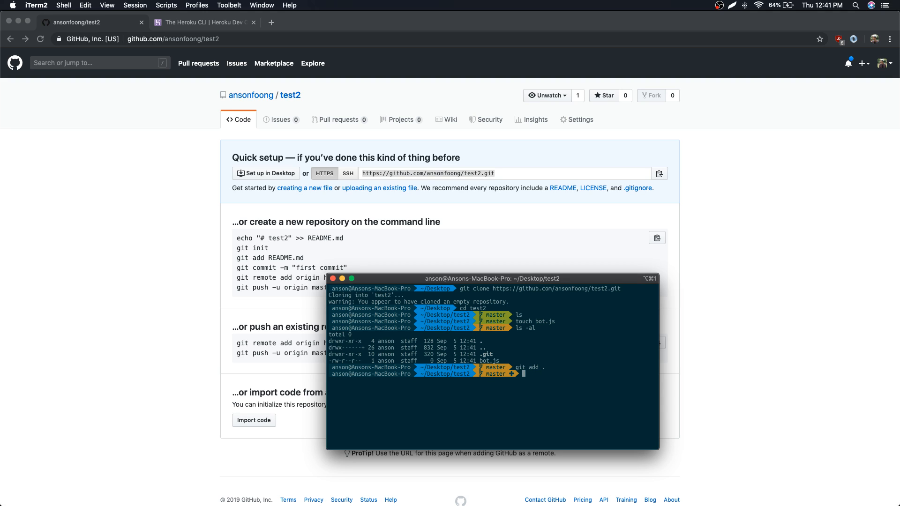
pyautogui.write('git commit -m "Test')
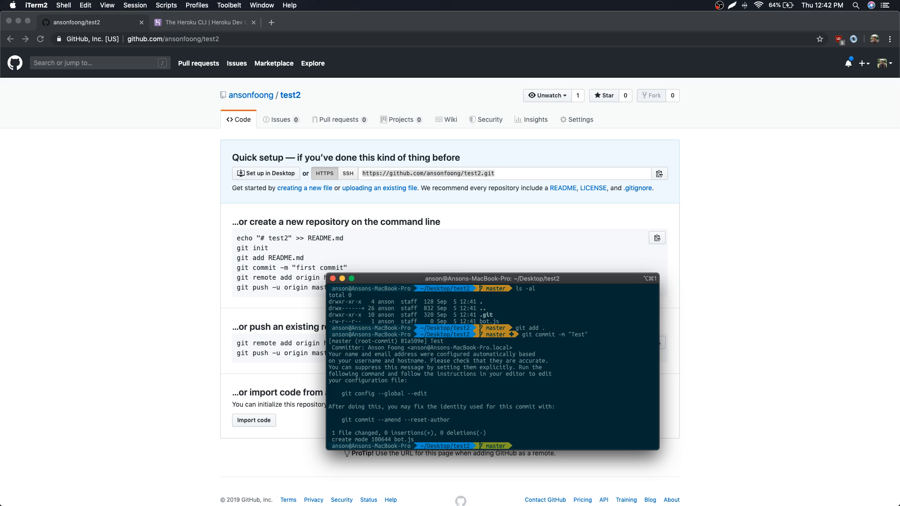
pyautogui.write('git push')
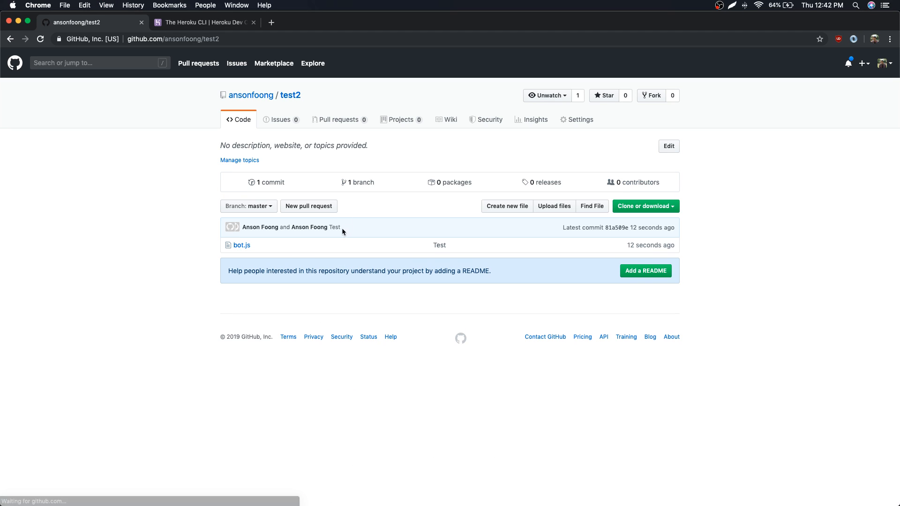
# Step: Refresh the test2 repository page to see bot.js and the first commit
pyautogui.click(201, 23)
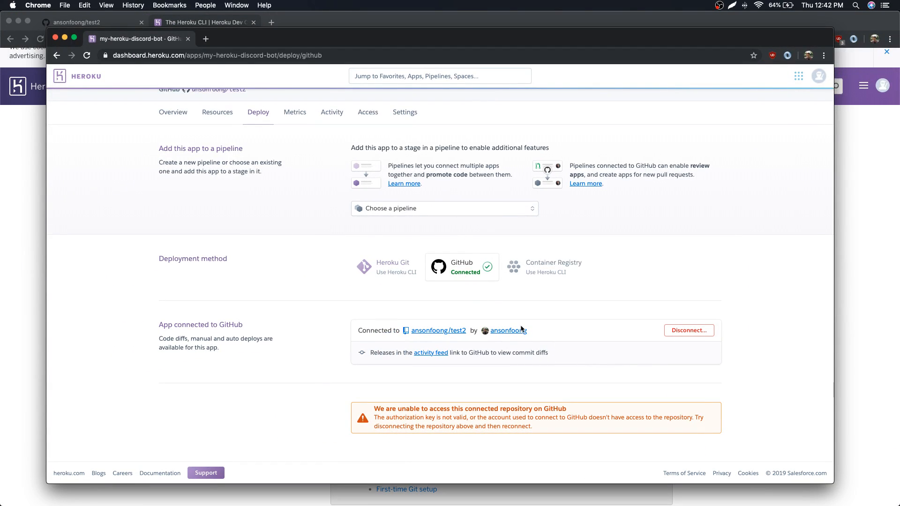
pyautogui.moveTo(551, 305)
pyautogui.write('te')
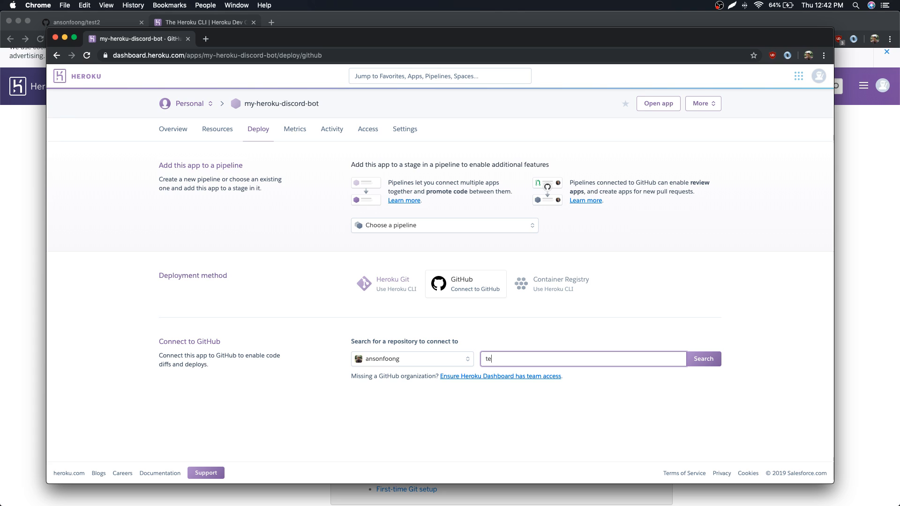
# Step: Search for test2 again and reconnect the app, clearing the repository-access warning
pyautogui.click(702, 359)
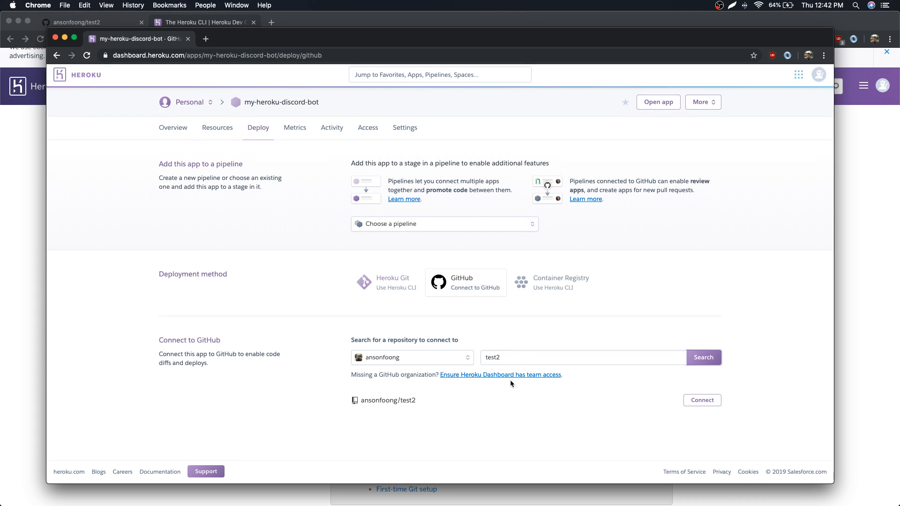
pyautogui.click(701, 399)
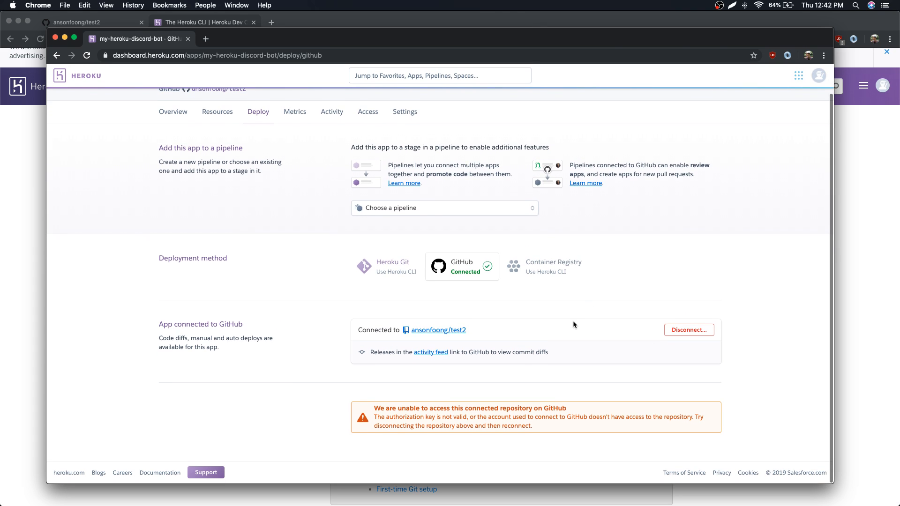
pyautogui.scroll(-3)
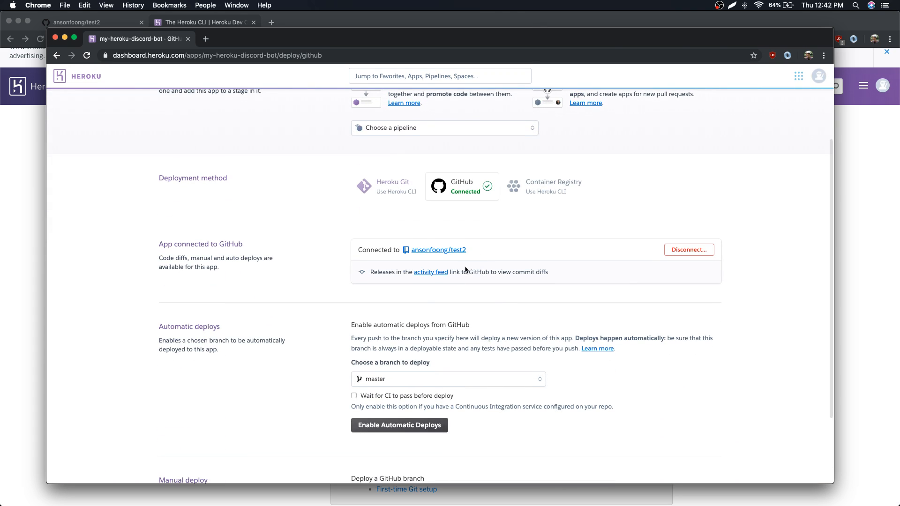
pyautogui.moveTo(434, 258)
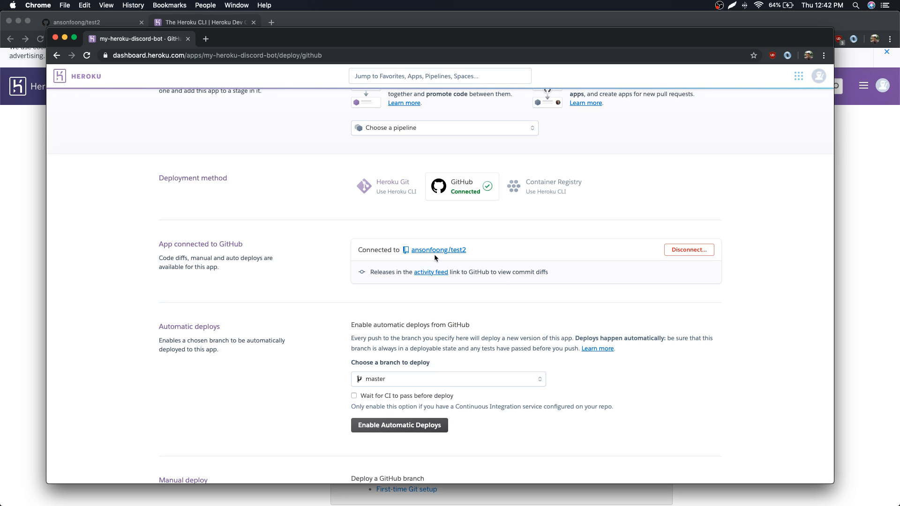
pyautogui.moveTo(459, 257)
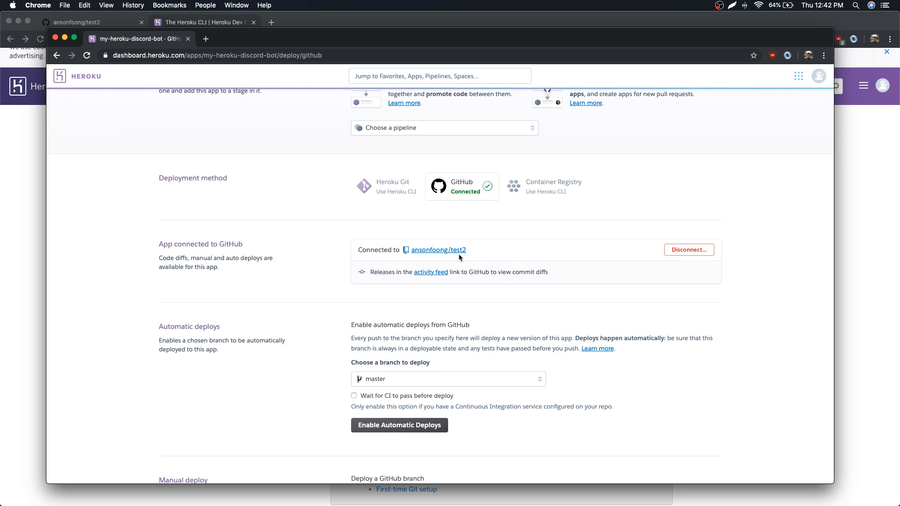
pyautogui.scroll(-3)
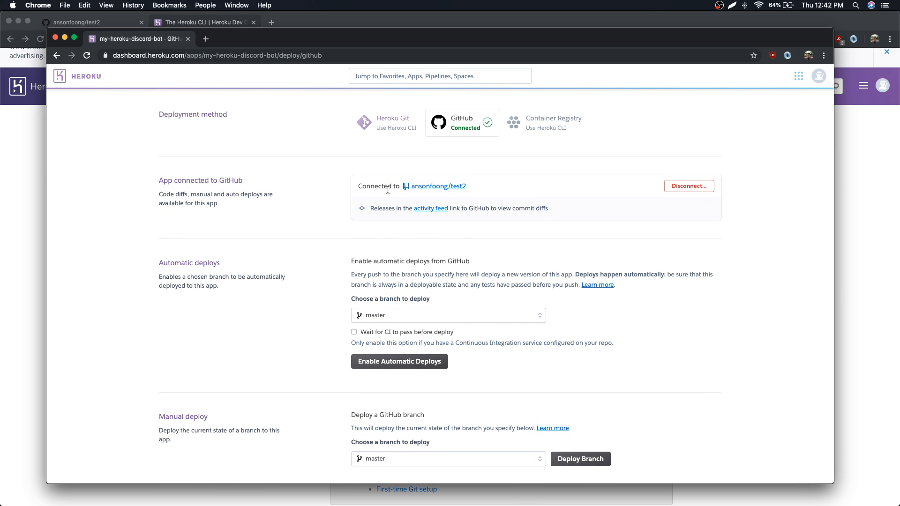
pyautogui.moveTo(389, 248)
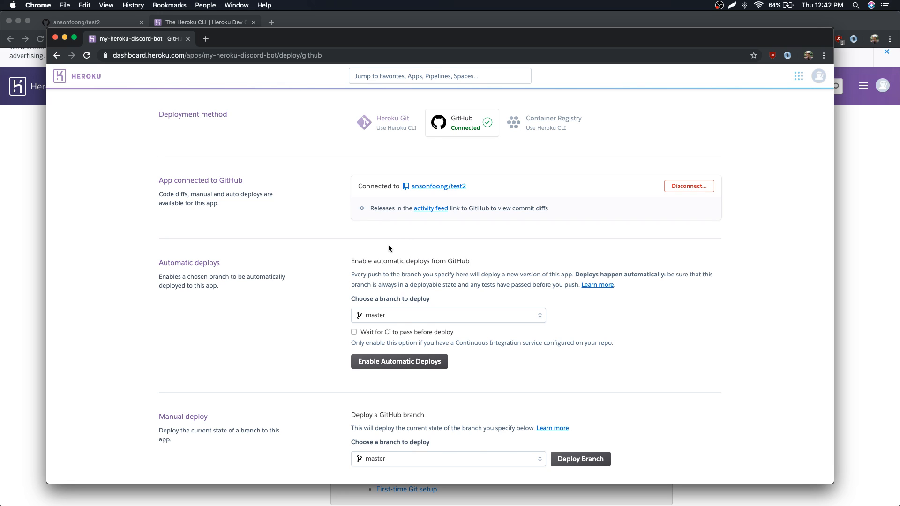
# Step: Enable automatic deploys from master and scroll back to the page top
pyautogui.click(399, 361)
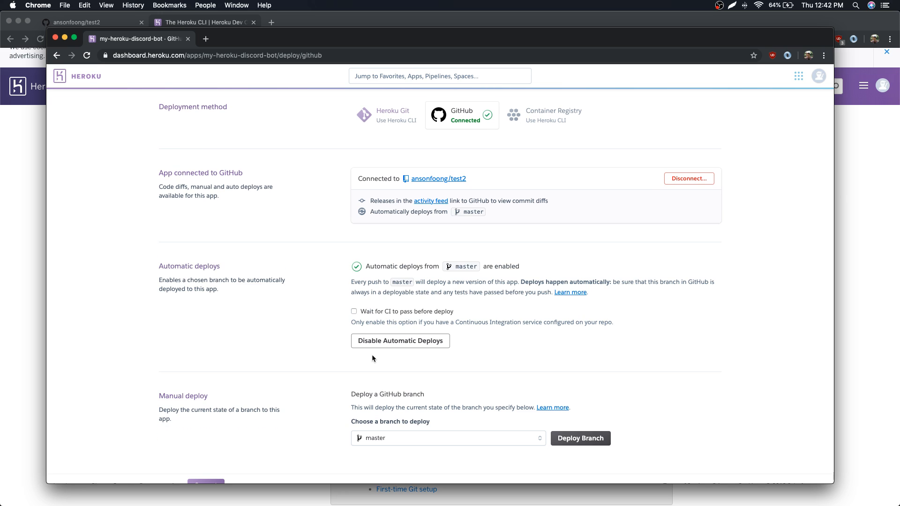
pyautogui.moveTo(419, 315)
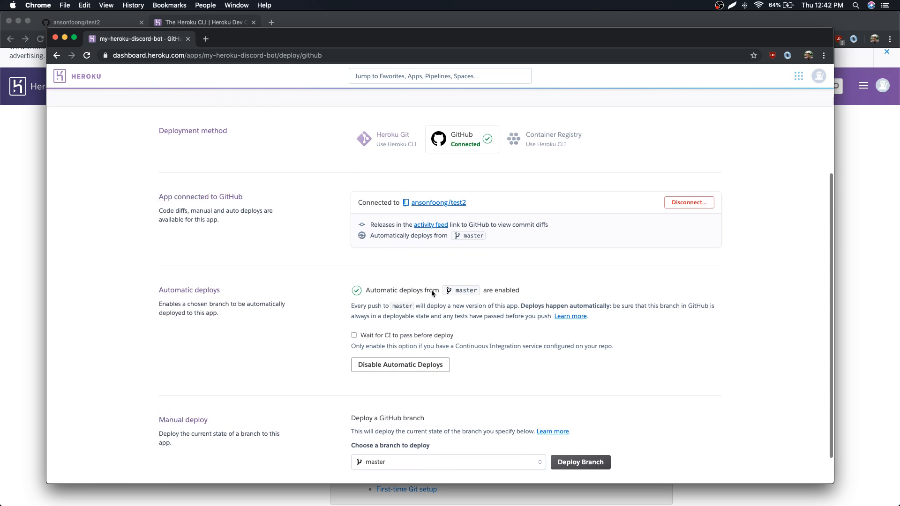
pyautogui.scroll(3)
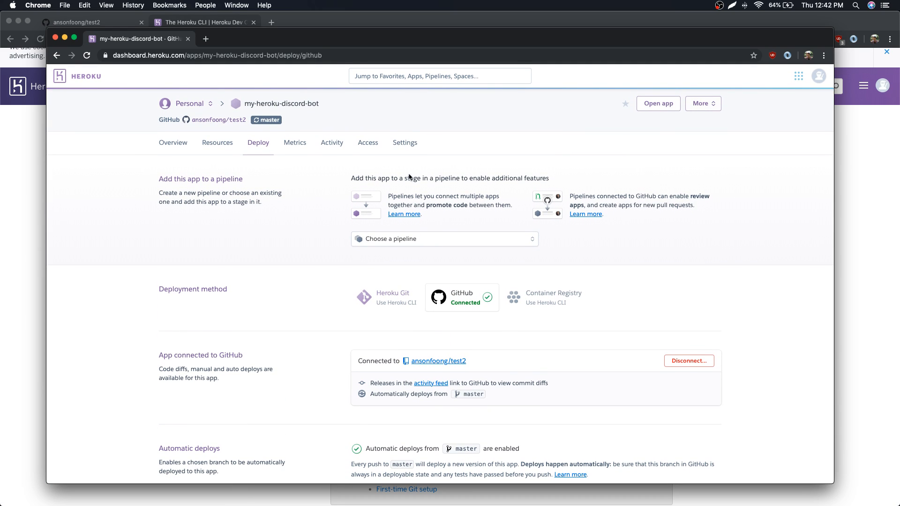
# Step: Look over the app's Settings and briefly open the app-actions and Heroku products menus
pyautogui.click(405, 142)
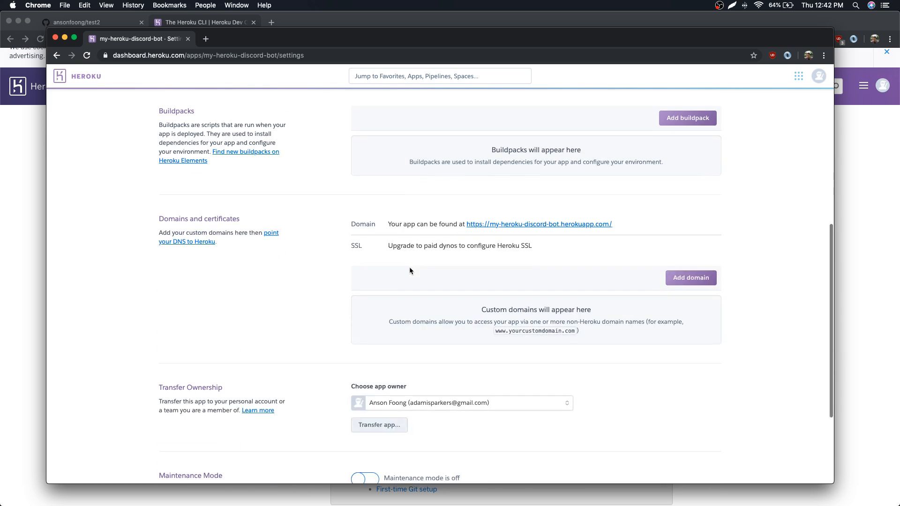
pyautogui.scroll(3)
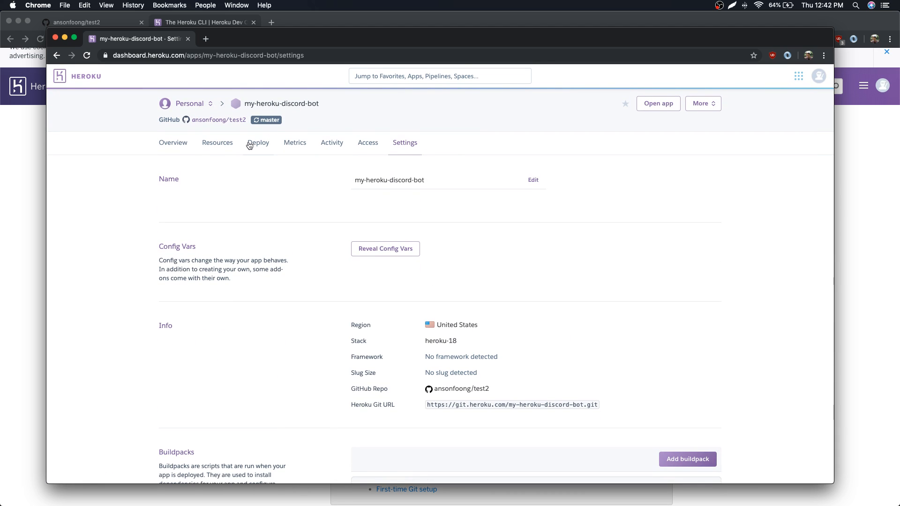
pyautogui.click(703, 103)
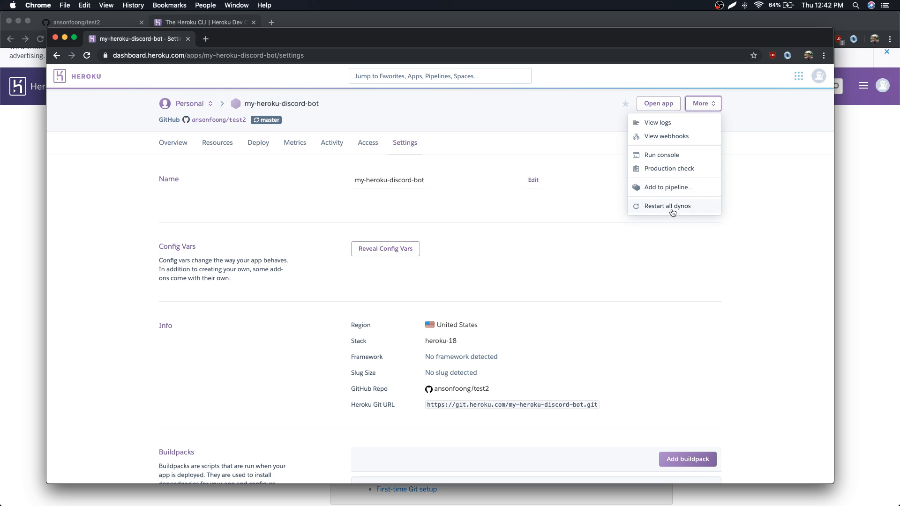
pyautogui.click(799, 84)
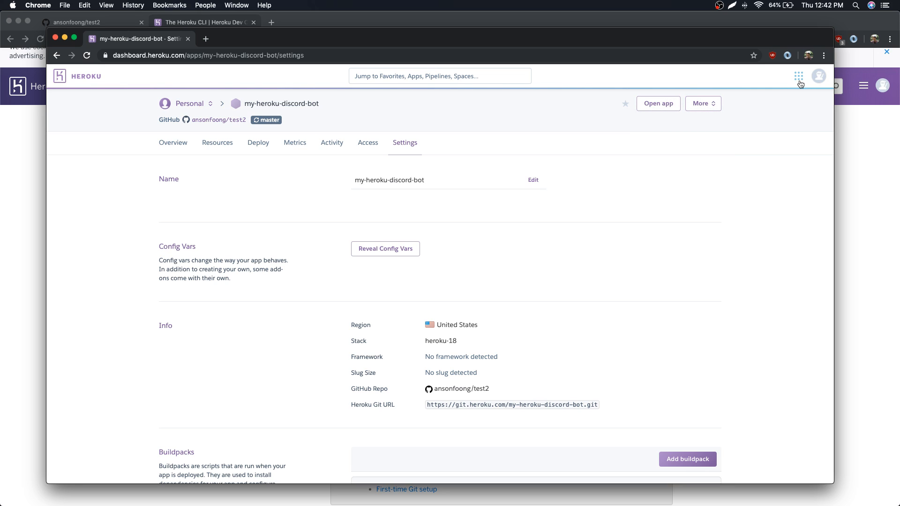
pyautogui.click(798, 76)
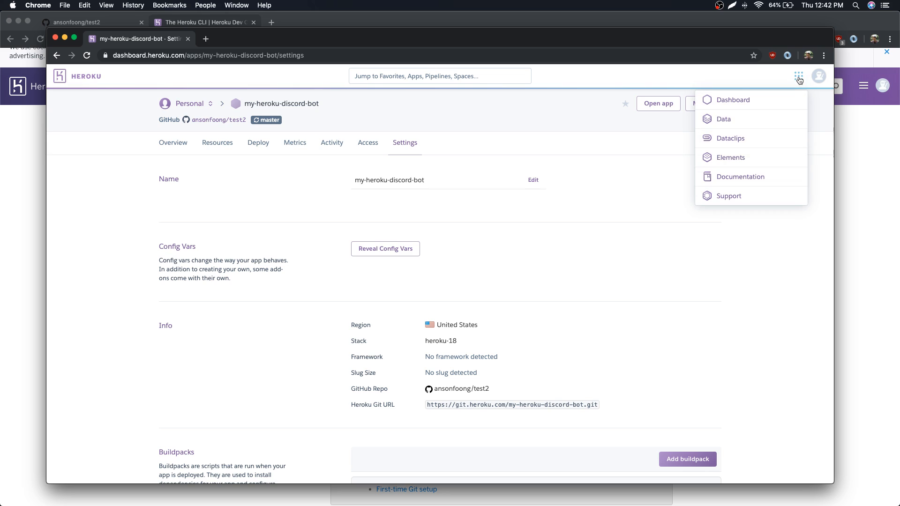
pyautogui.moveTo(736, 100)
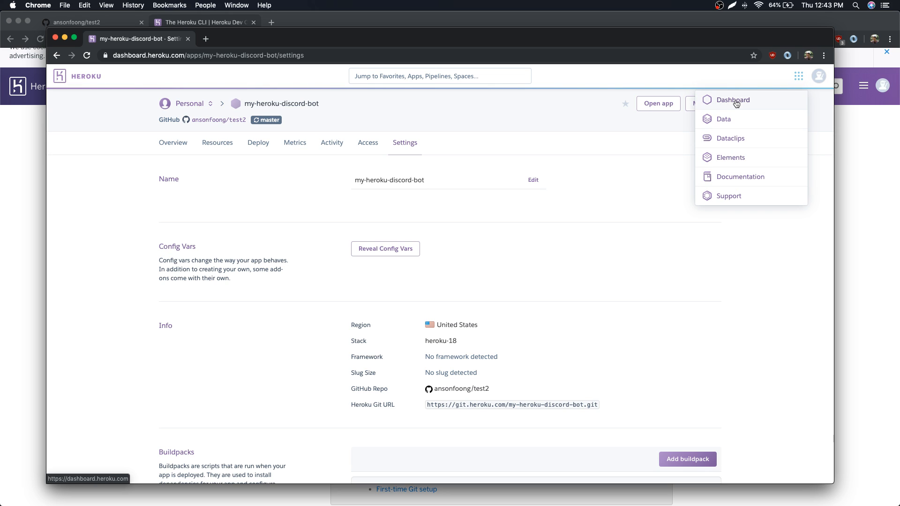
pyautogui.click(403, 197)
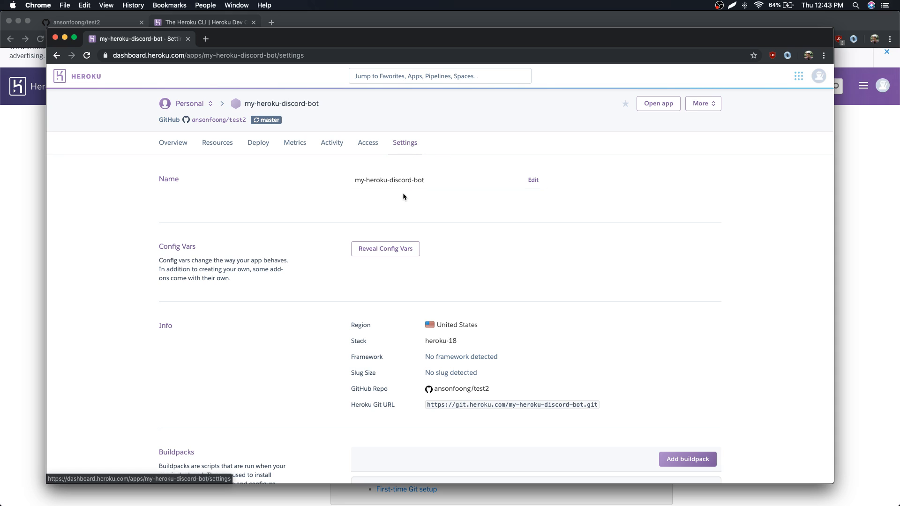
pyautogui.scroll(-3)
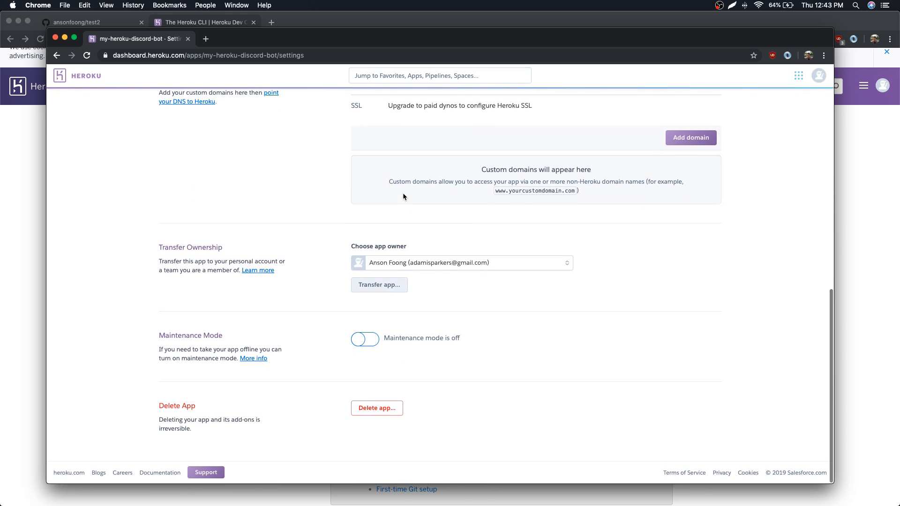
pyautogui.scroll(3)
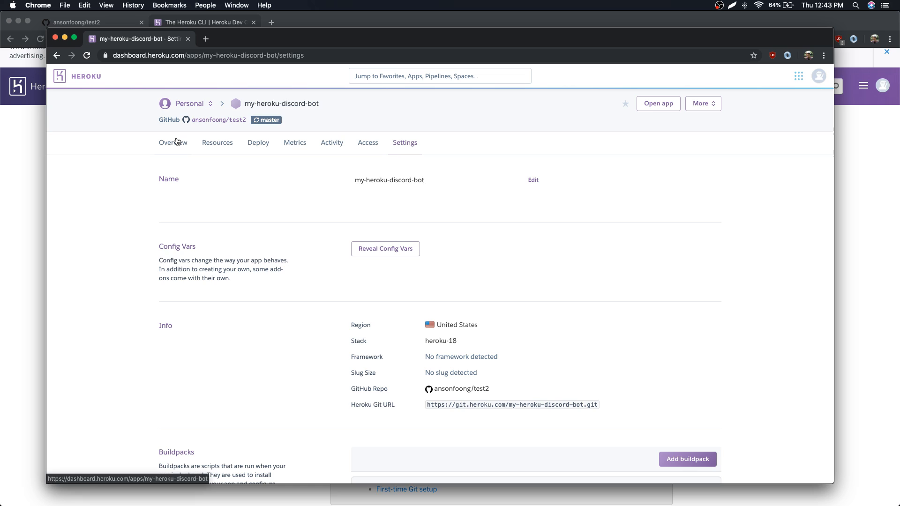
# Step: Reopen my-heroku-discord-bot from the personal apps list and check its Settings, Activity and Deploy tabs
pyautogui.click(702, 103)
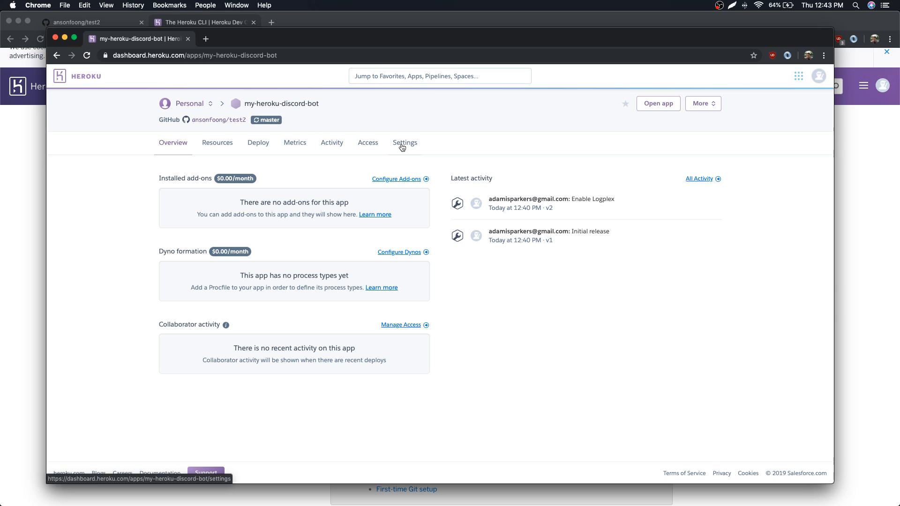
pyautogui.click(189, 103)
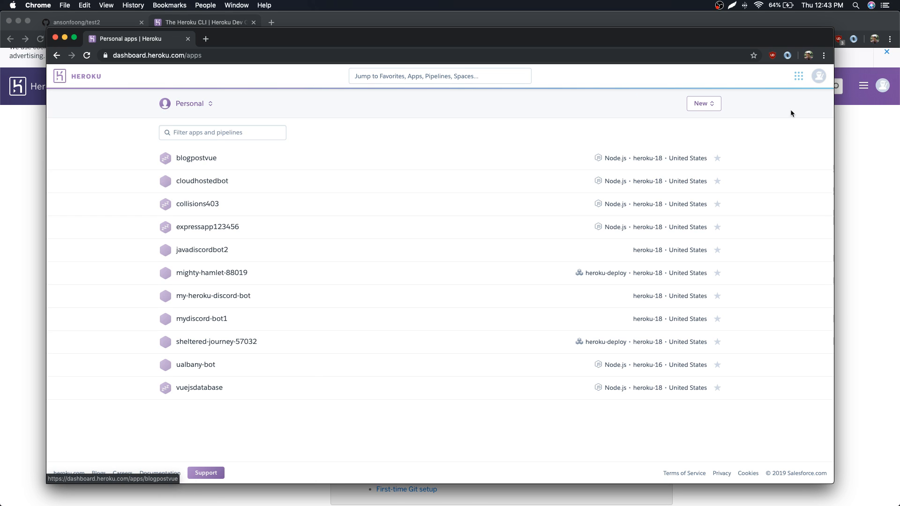
pyautogui.moveTo(239, 224)
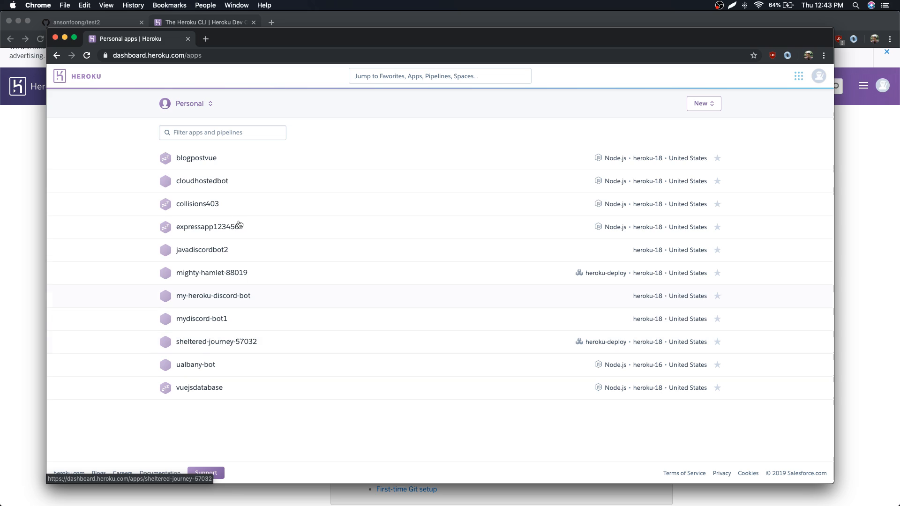
pyautogui.moveTo(243, 329)
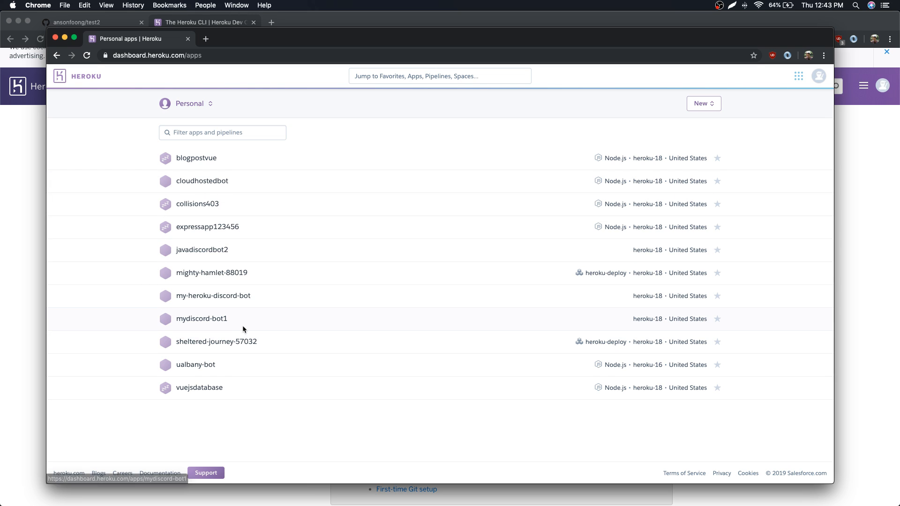
pyautogui.click(213, 296)
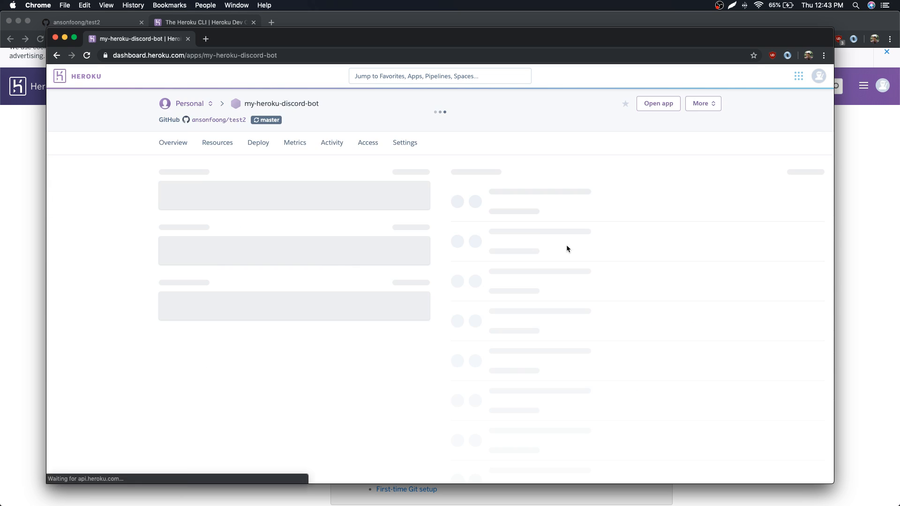
pyautogui.click(404, 143)
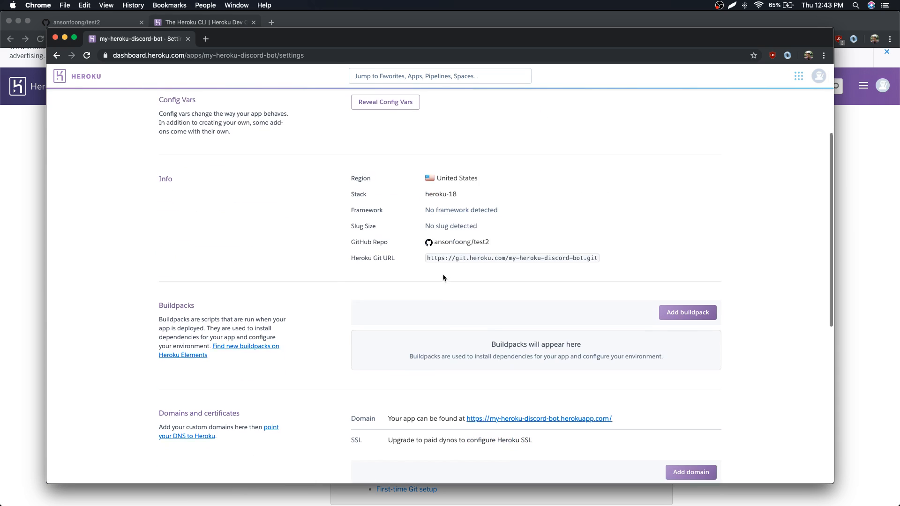
pyautogui.scroll(-3)
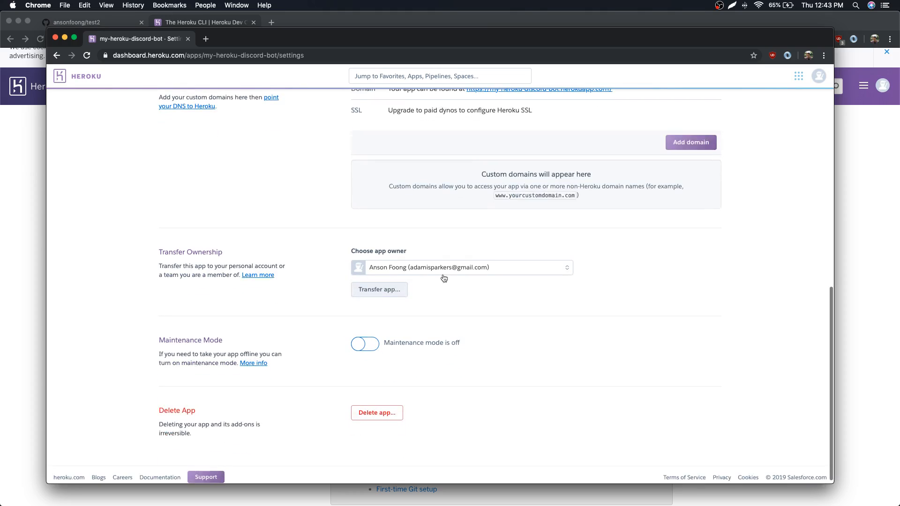
pyautogui.scroll(3)
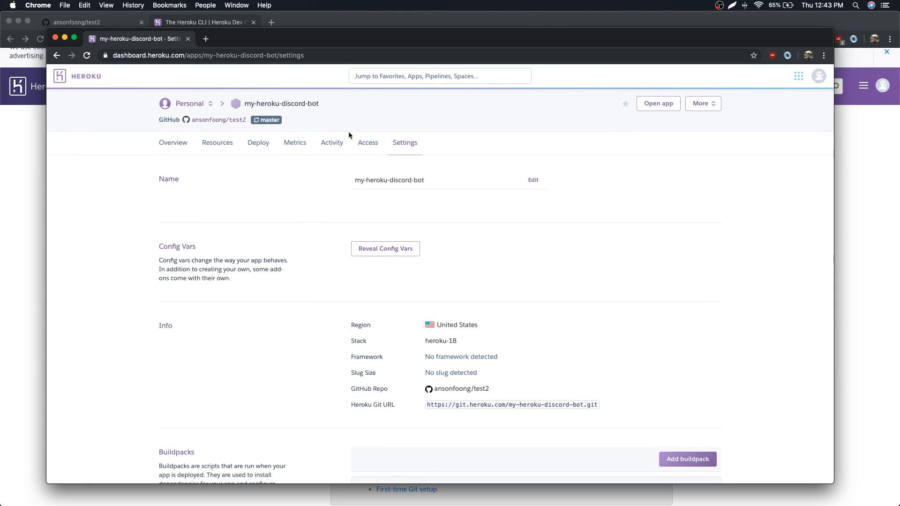
pyautogui.click(331, 142)
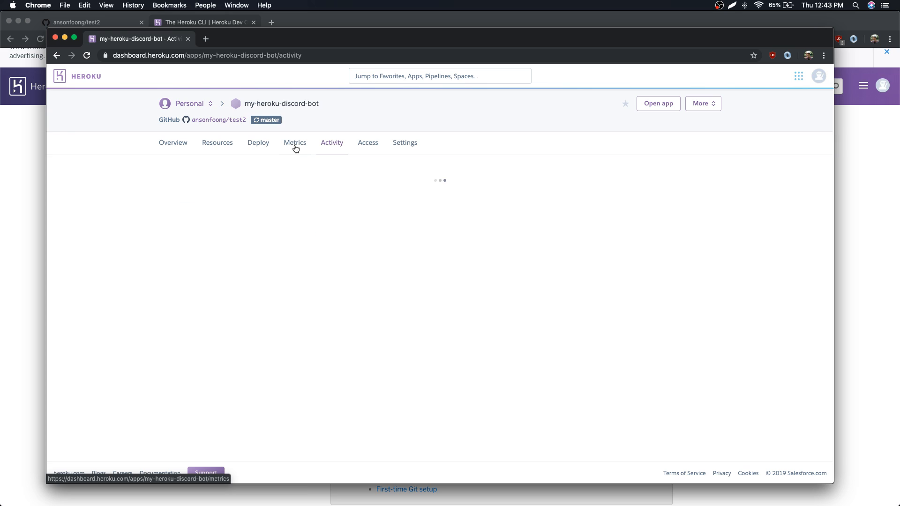
pyautogui.click(258, 142)
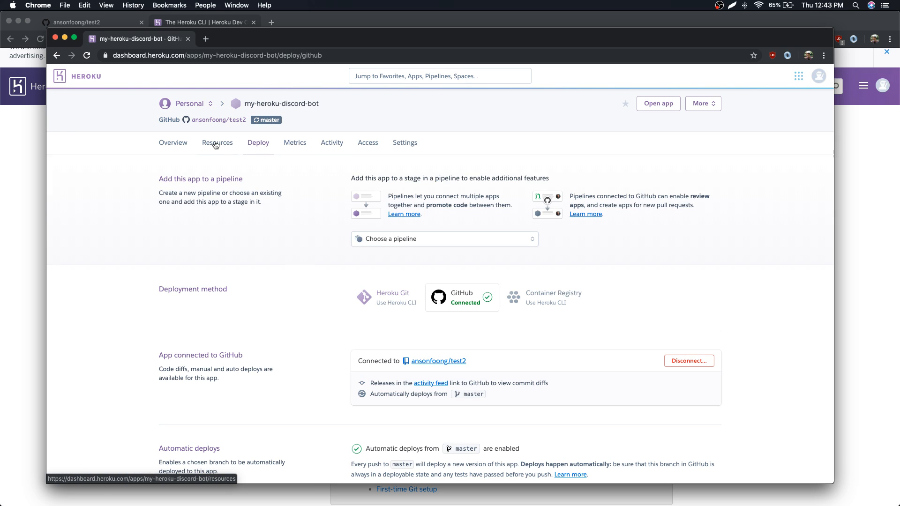
pyautogui.click(173, 142)
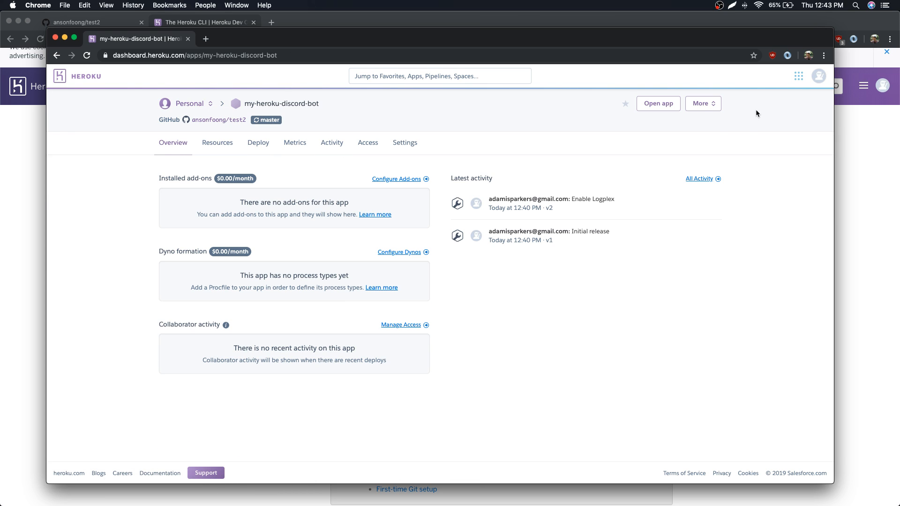
# Step: Open Account settings and show the Applications tab listing GitHub and Heroku CLI authorizations
pyautogui.click(818, 76)
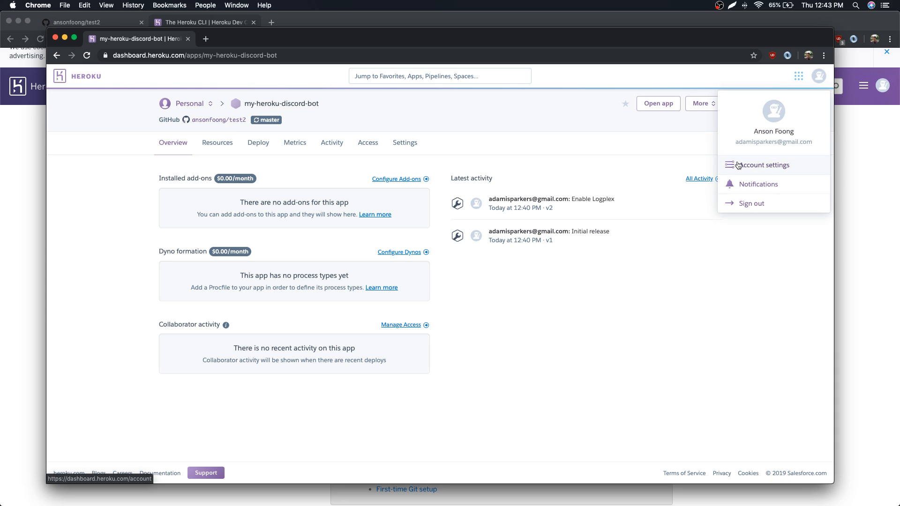
pyautogui.click(763, 165)
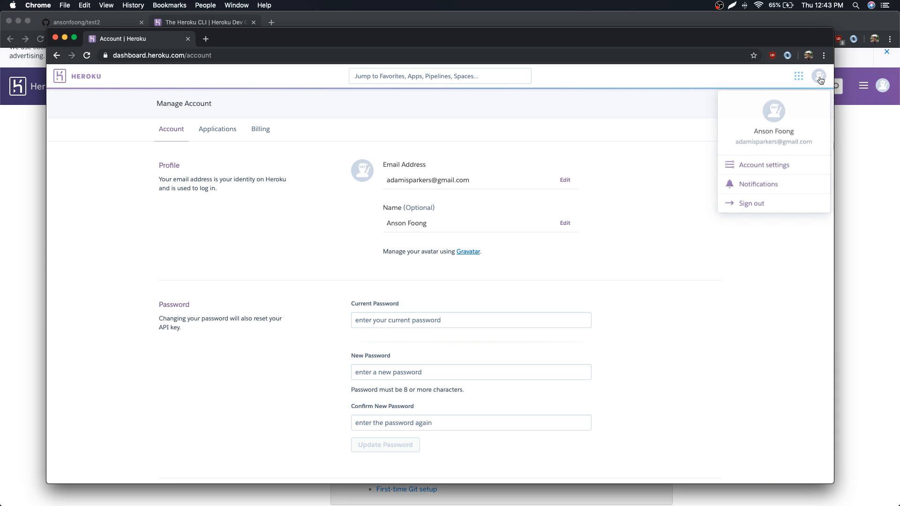
pyautogui.click(352, 253)
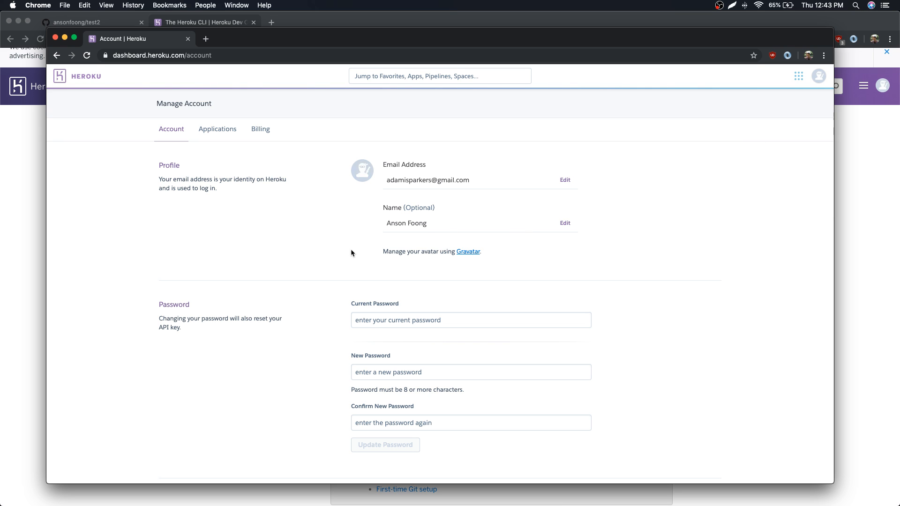
pyautogui.scroll(-3)
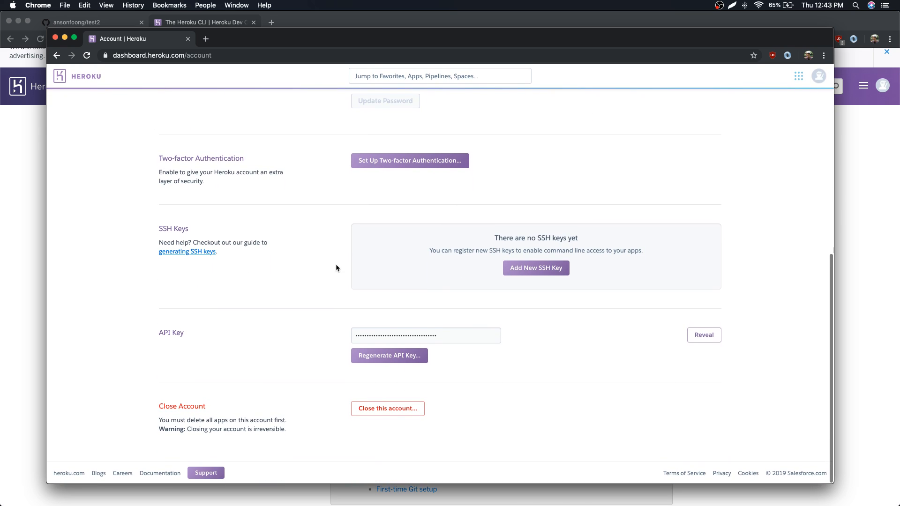
pyautogui.click(217, 128)
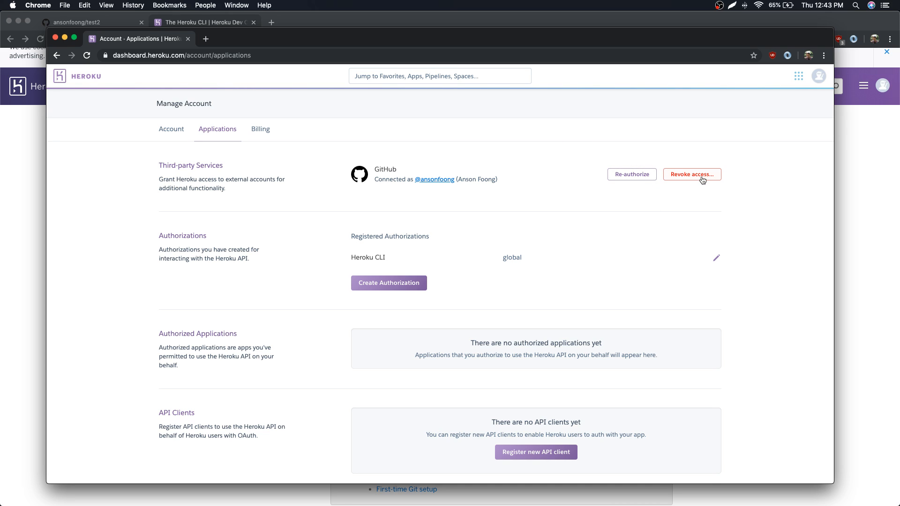
pyautogui.moveTo(700, 182)
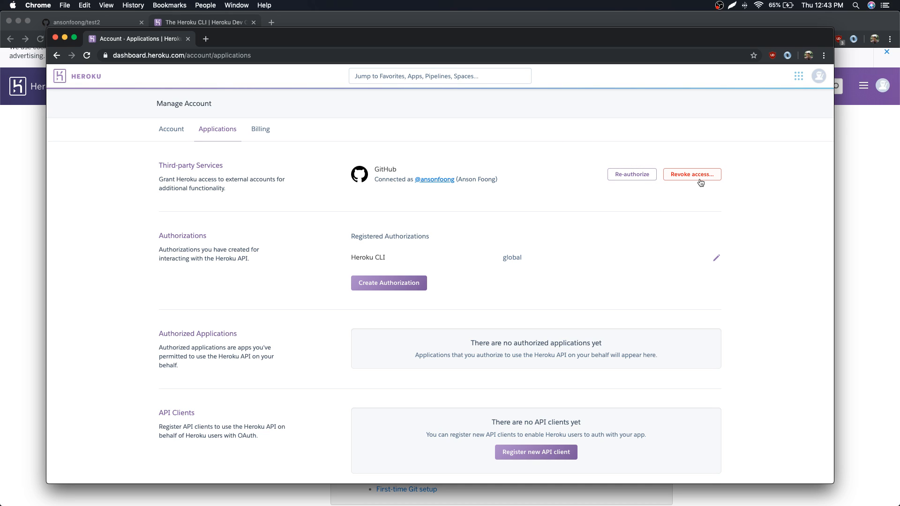
pyautogui.moveTo(630, 174)
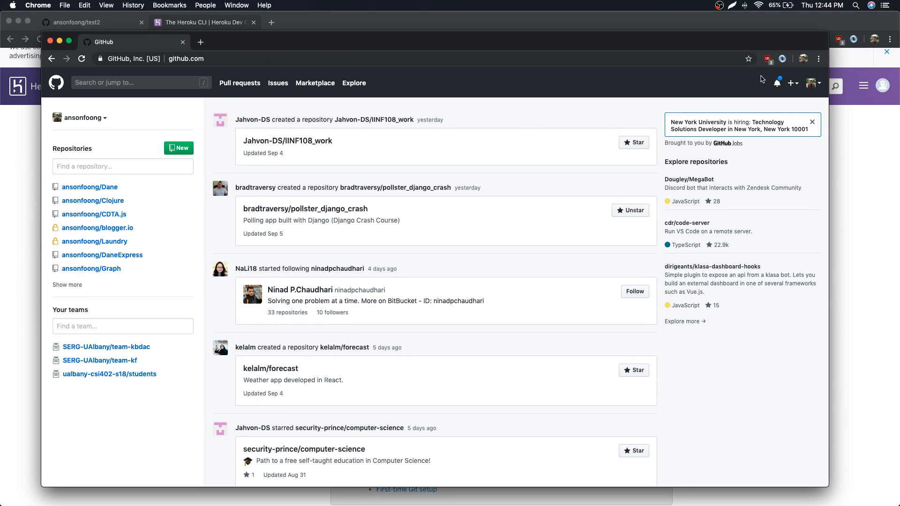
pyautogui.moveTo(810, 90)
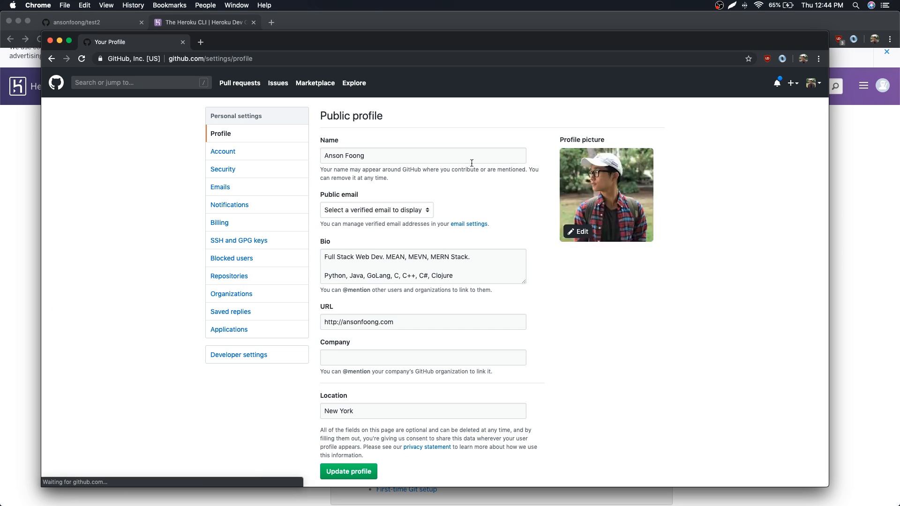
# Step: Open GitHub's Authorized OAuth Apps list and show the revoke option for Heroku Dashboard
pyautogui.click(228, 330)
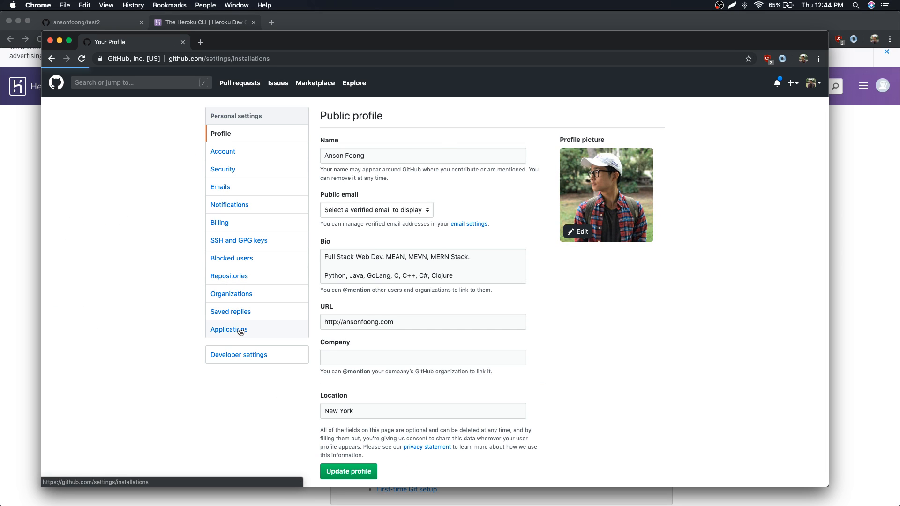
pyautogui.click(228, 330)
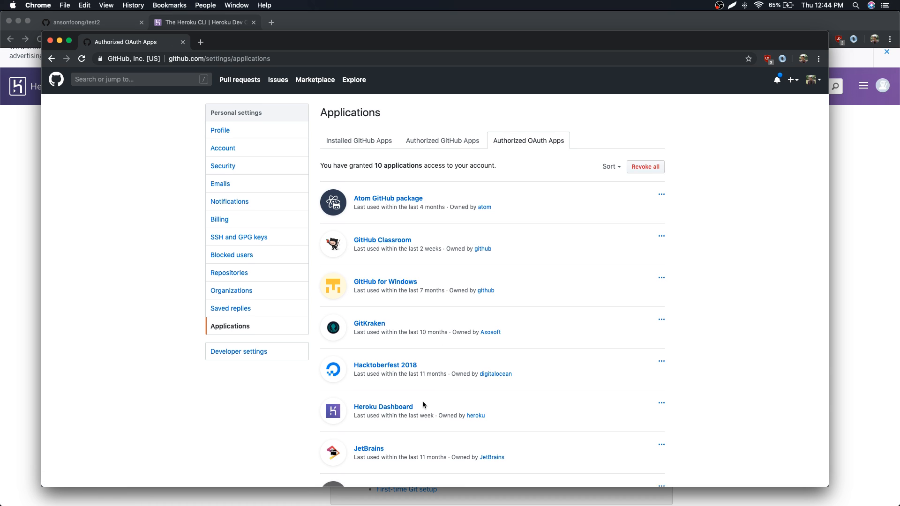
pyautogui.scroll(-3)
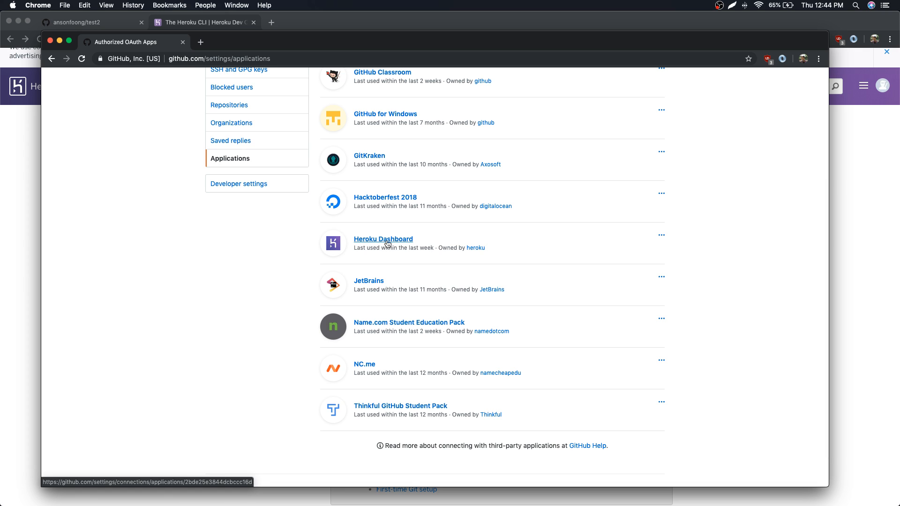
pyautogui.click(661, 235)
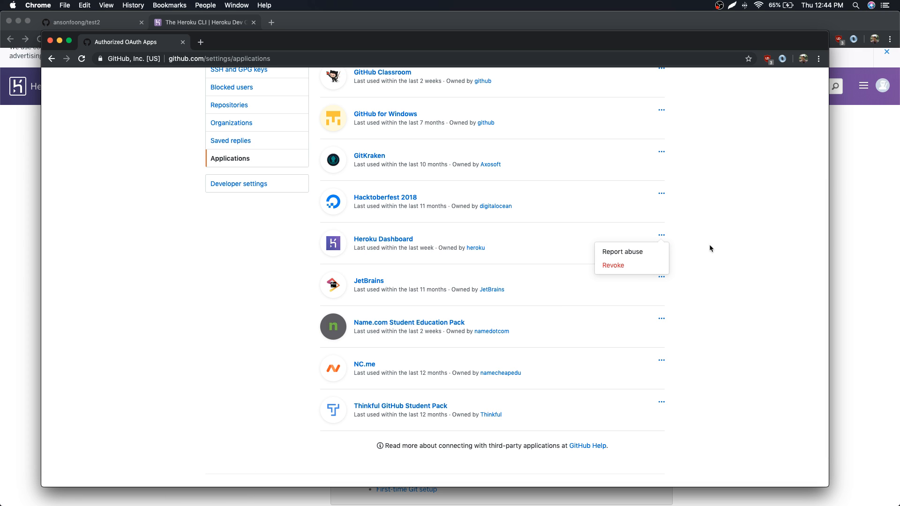
pyautogui.moveTo(741, 264)
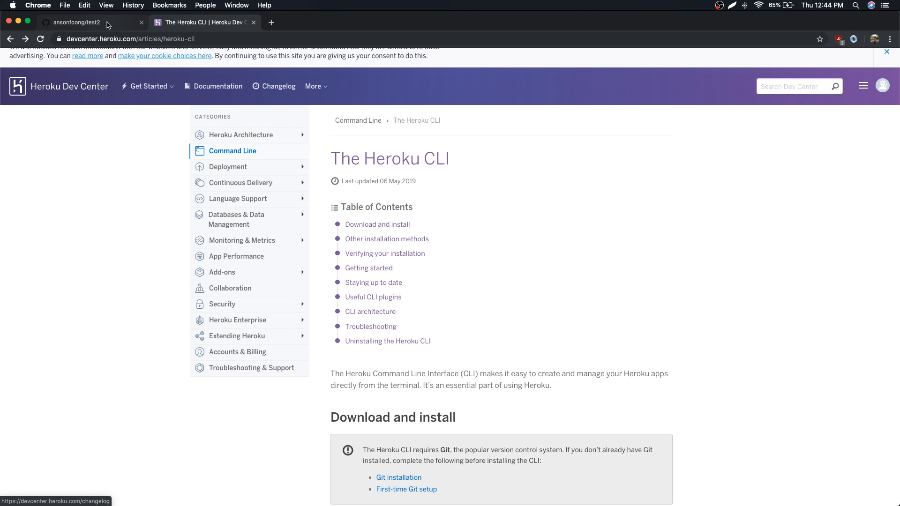
pyautogui.moveTo(793, 202)
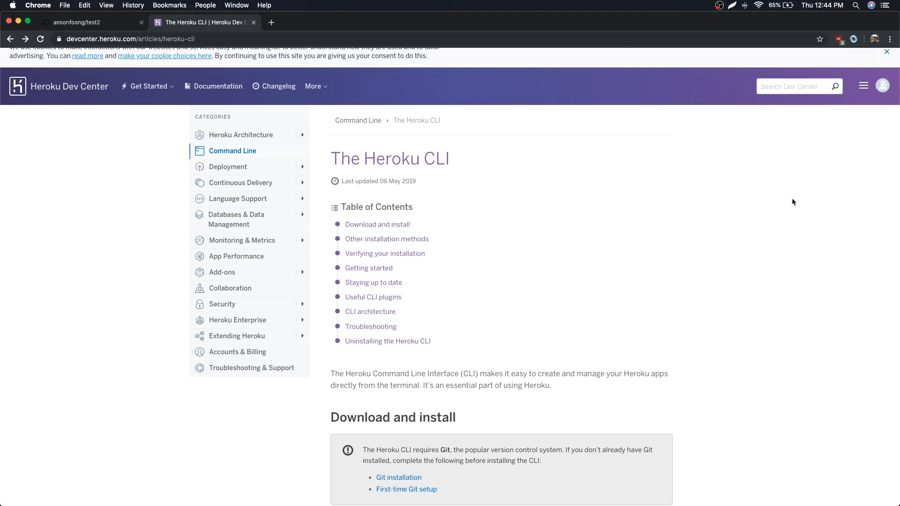
pyautogui.moveTo(466, 32)
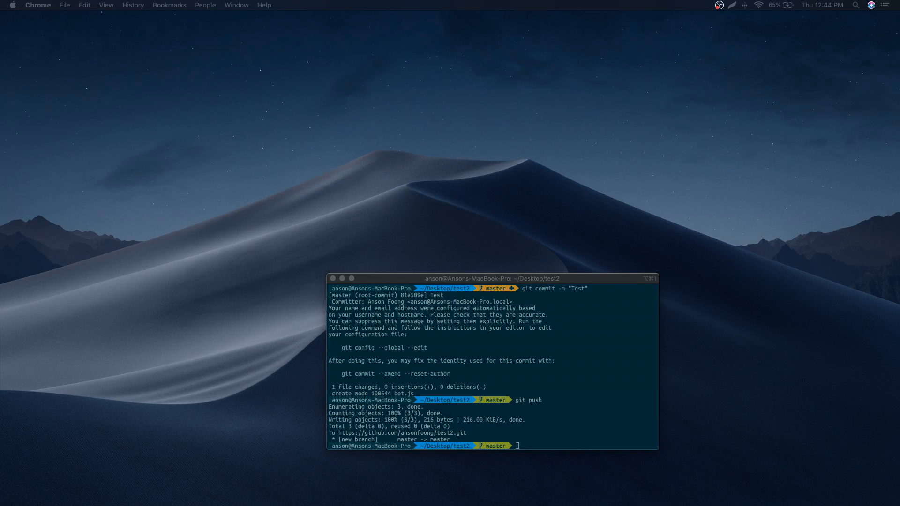
pyautogui.moveTo(514, 319)
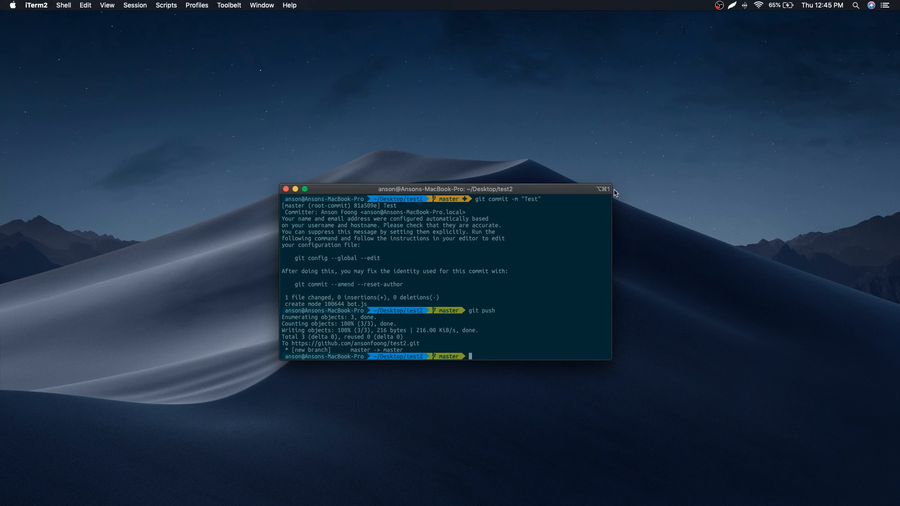
pyautogui.moveTo(598, 238)
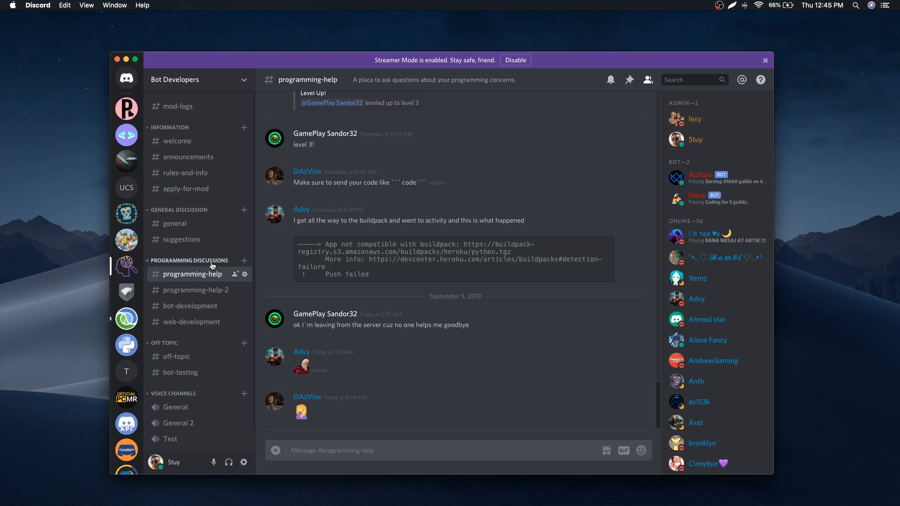
pyautogui.moveTo(356, 277)
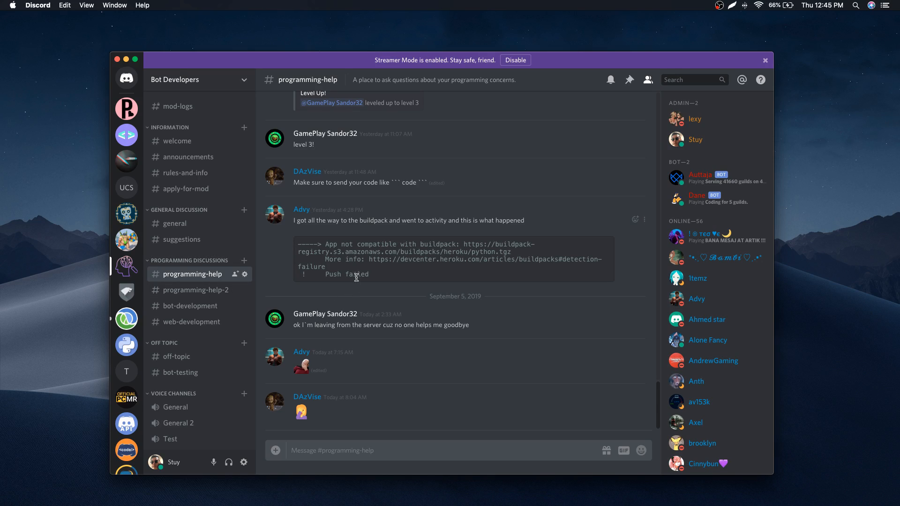
pyautogui.moveTo(379, 351)
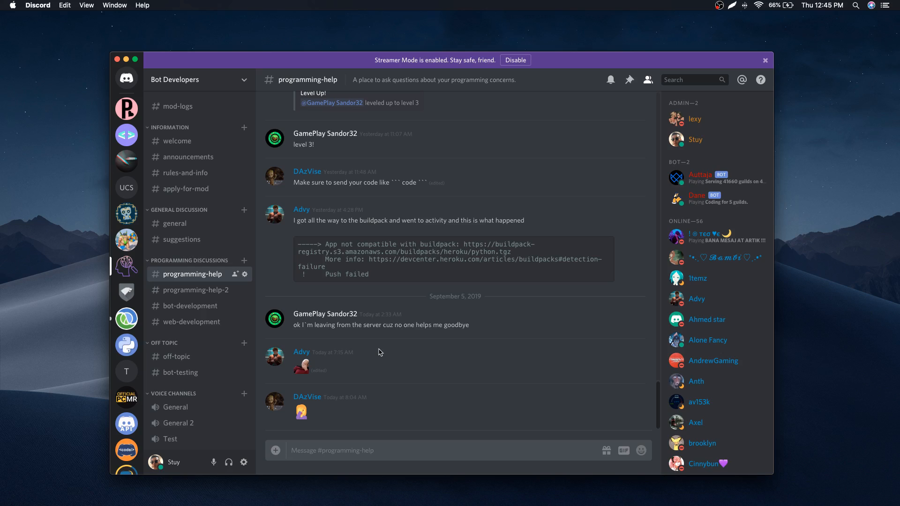
pyautogui.moveTo(207, 240)
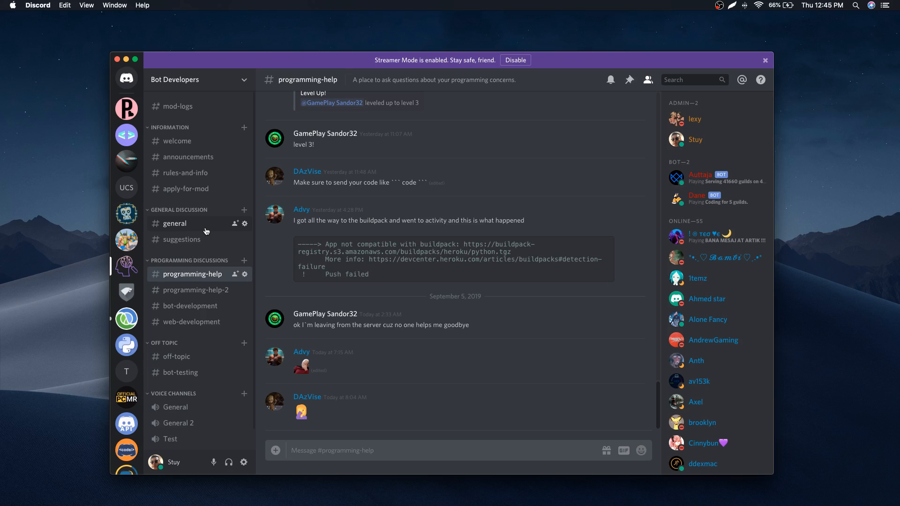
pyautogui.moveTo(528, 254)
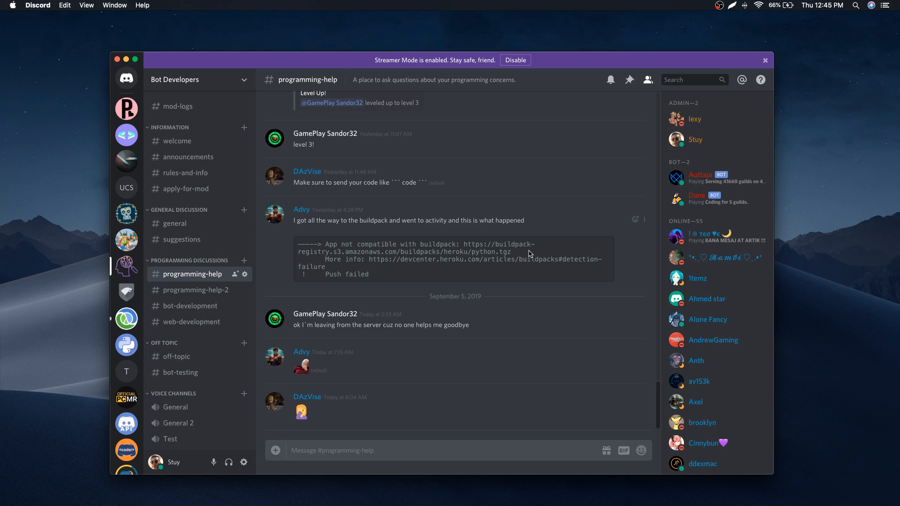